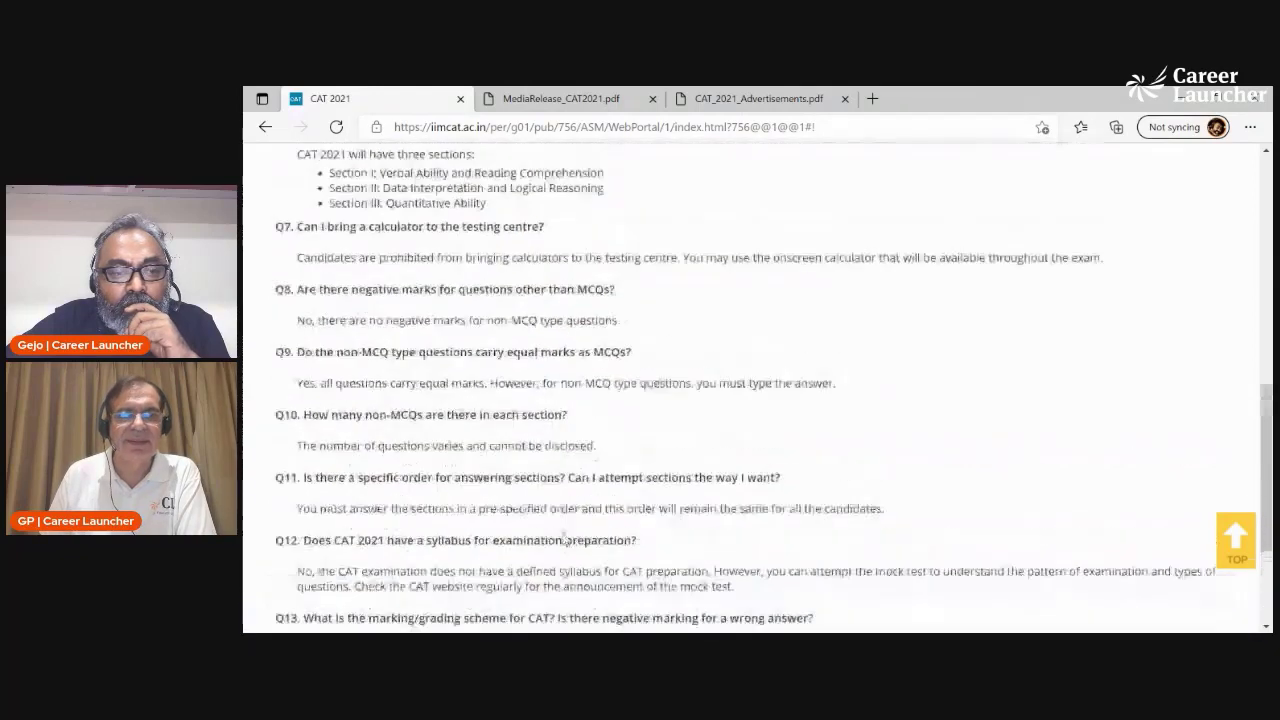
Expand the first Exam Format FAQ questions and read their answers
scroll("up", 3)
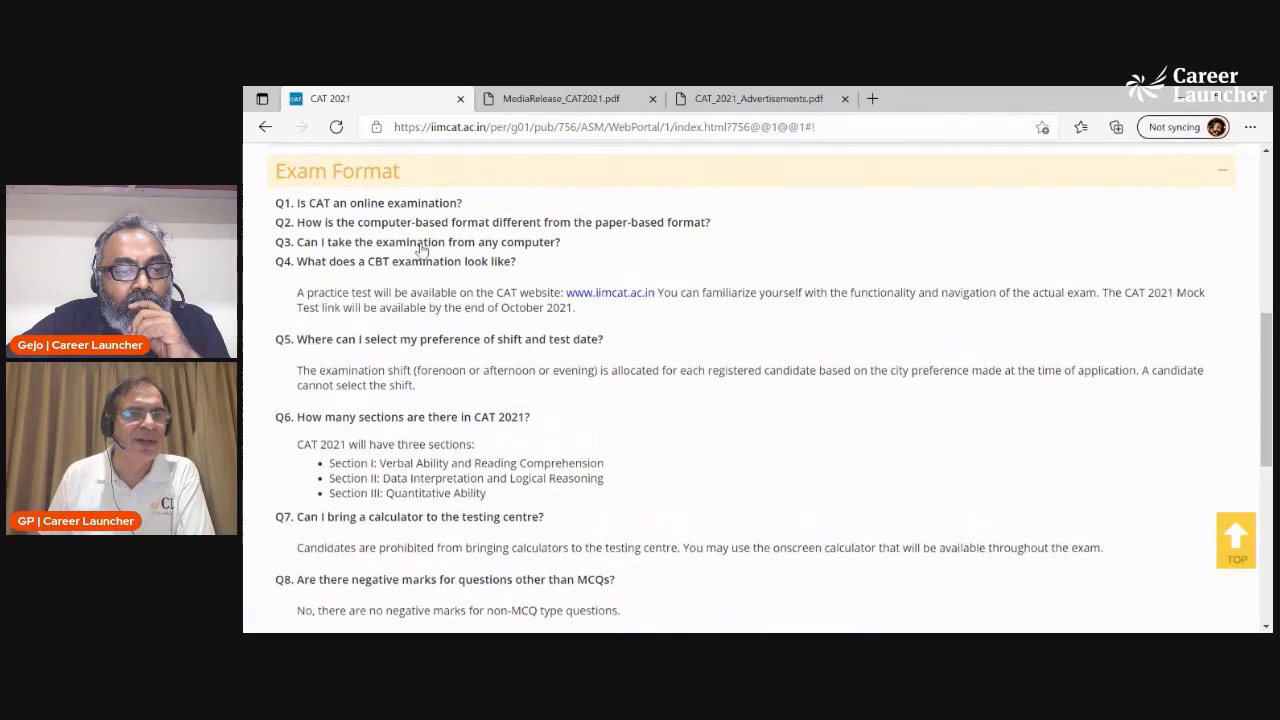
left_click(428, 240)
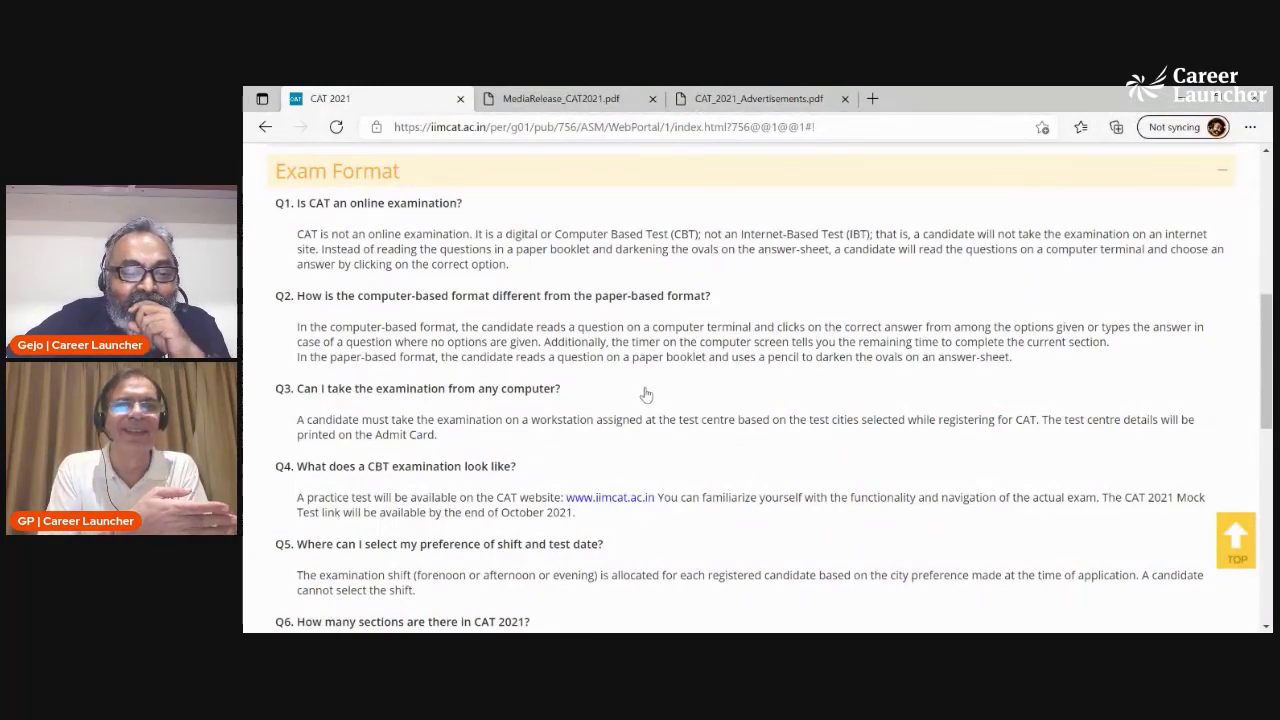
scroll("up", 3)
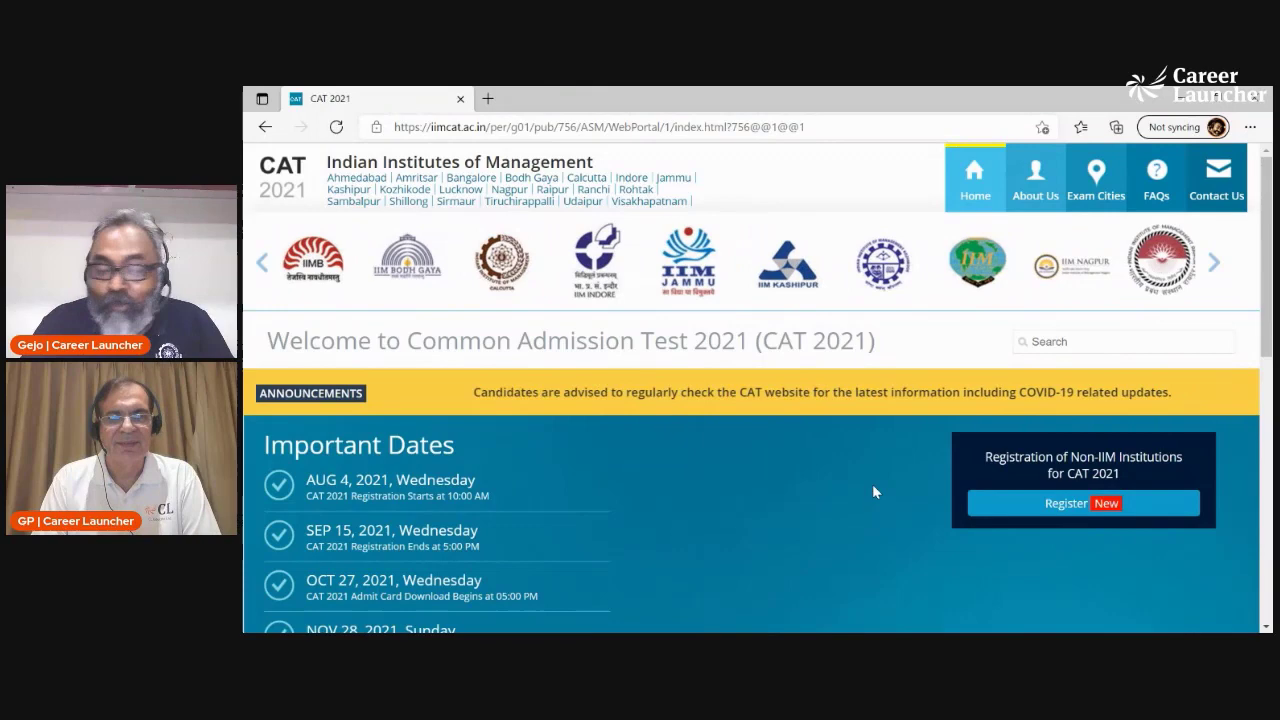
Scroll down past Important Dates to the Know More, Quick Tour and Certificate link lists
scroll("down", 3)
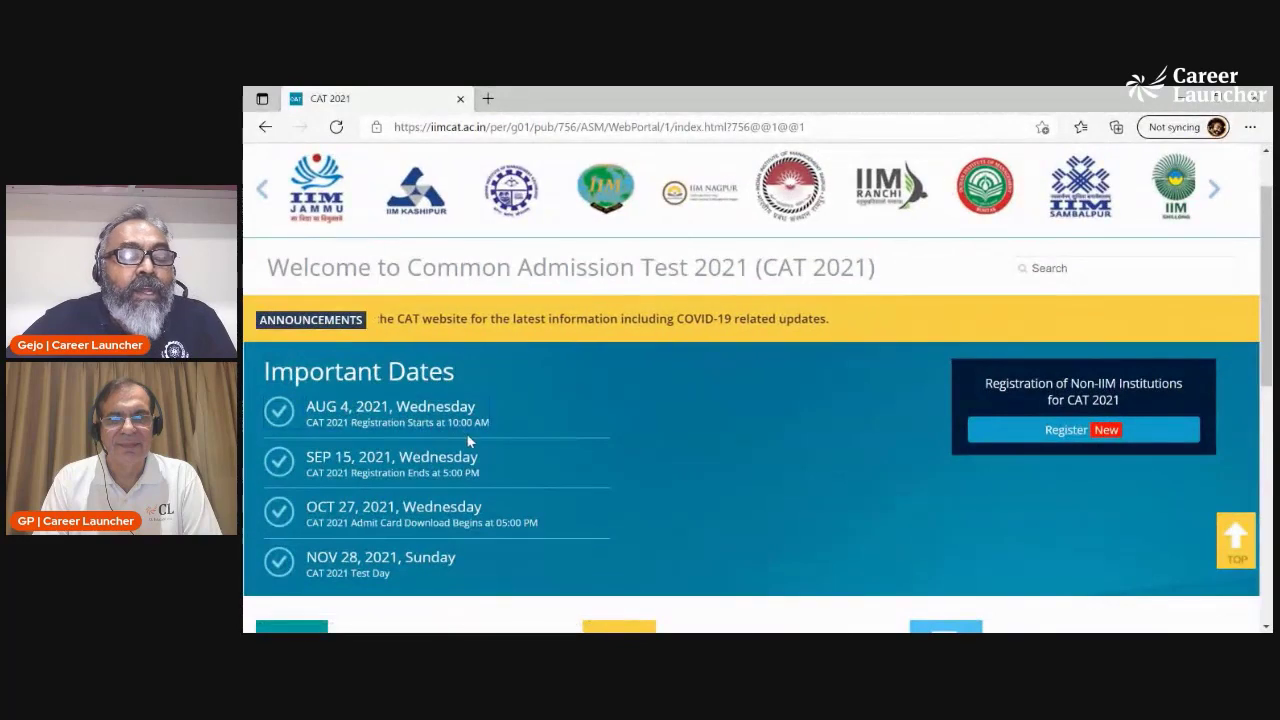
scroll("down", 3)
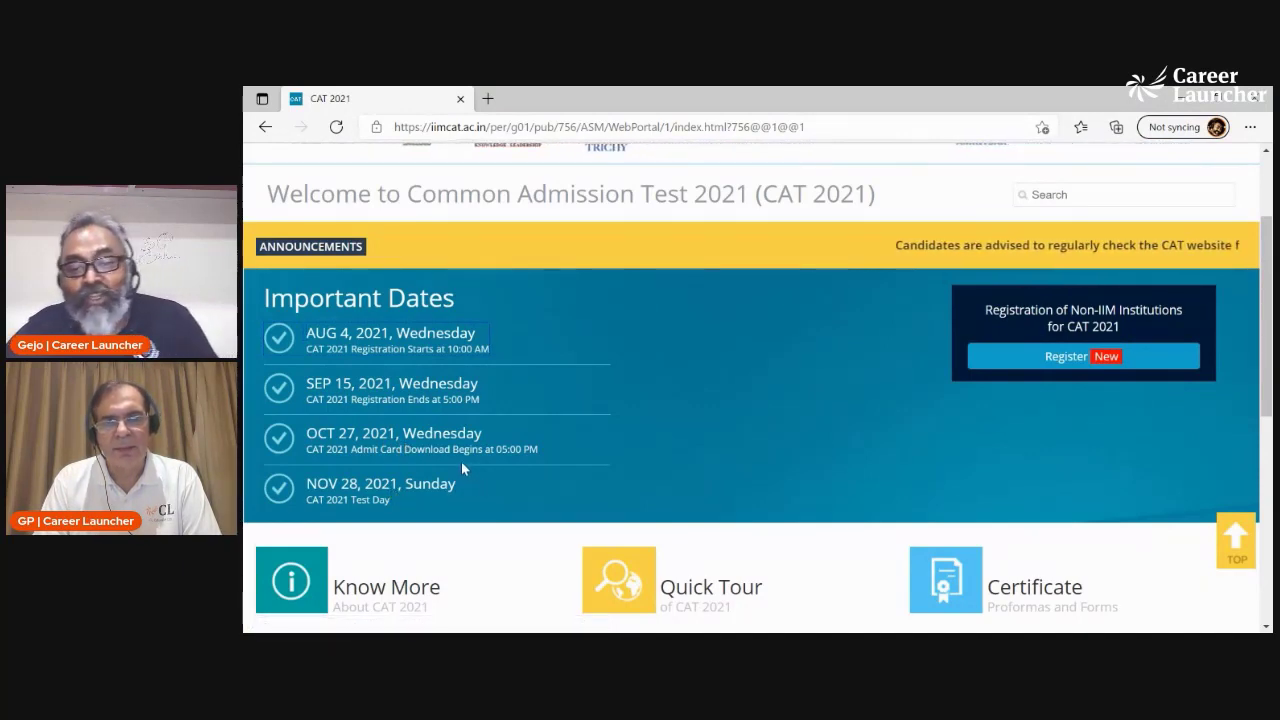
scroll("down", 3)
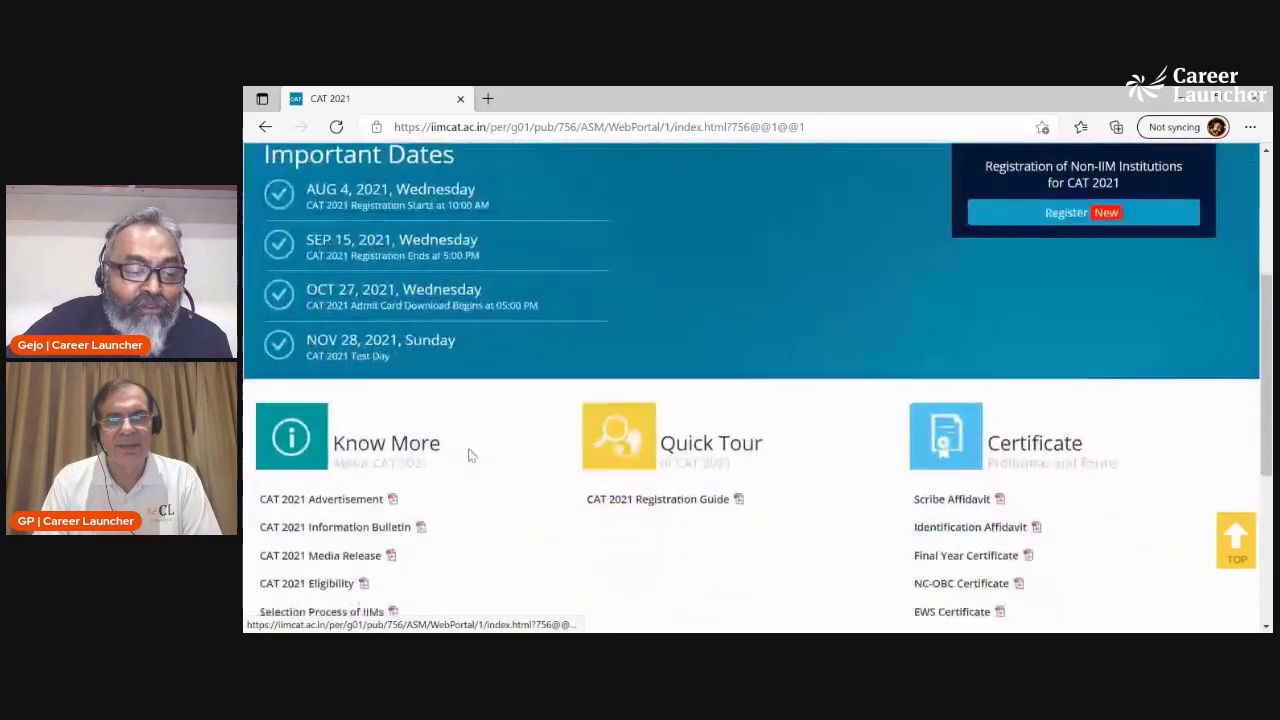
scroll("down", 3)
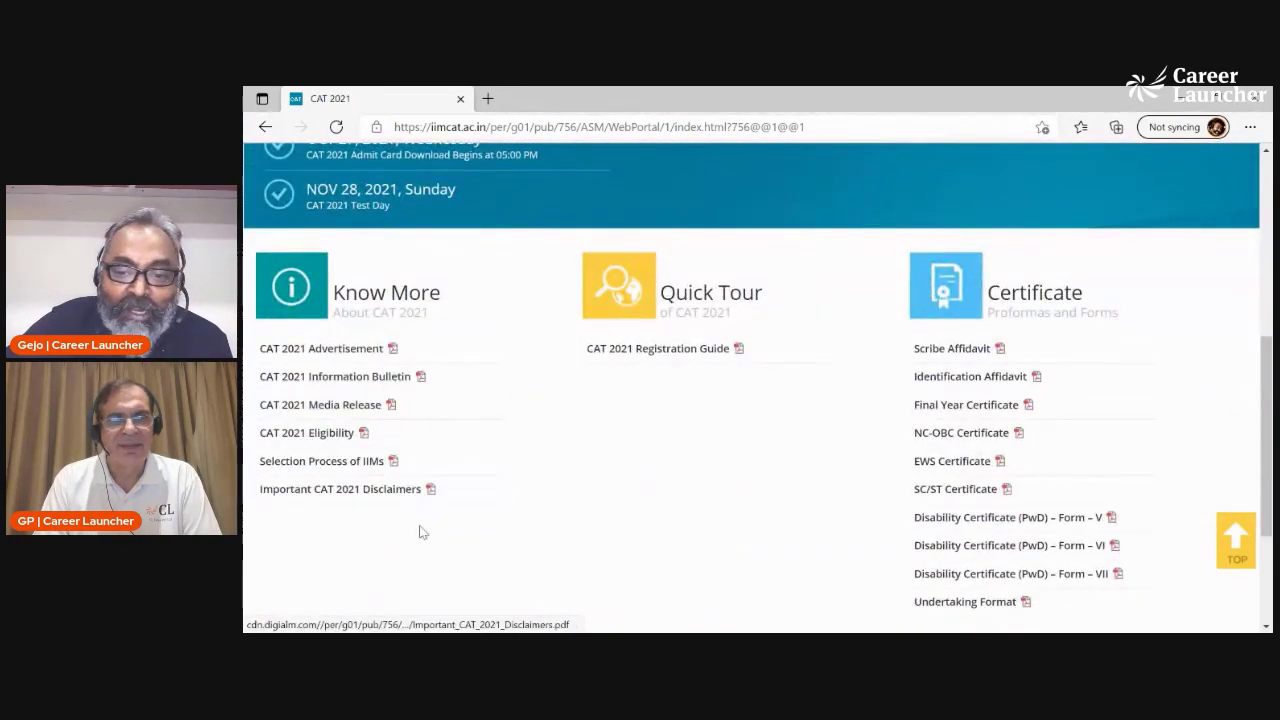
mouse_move(336, 352)
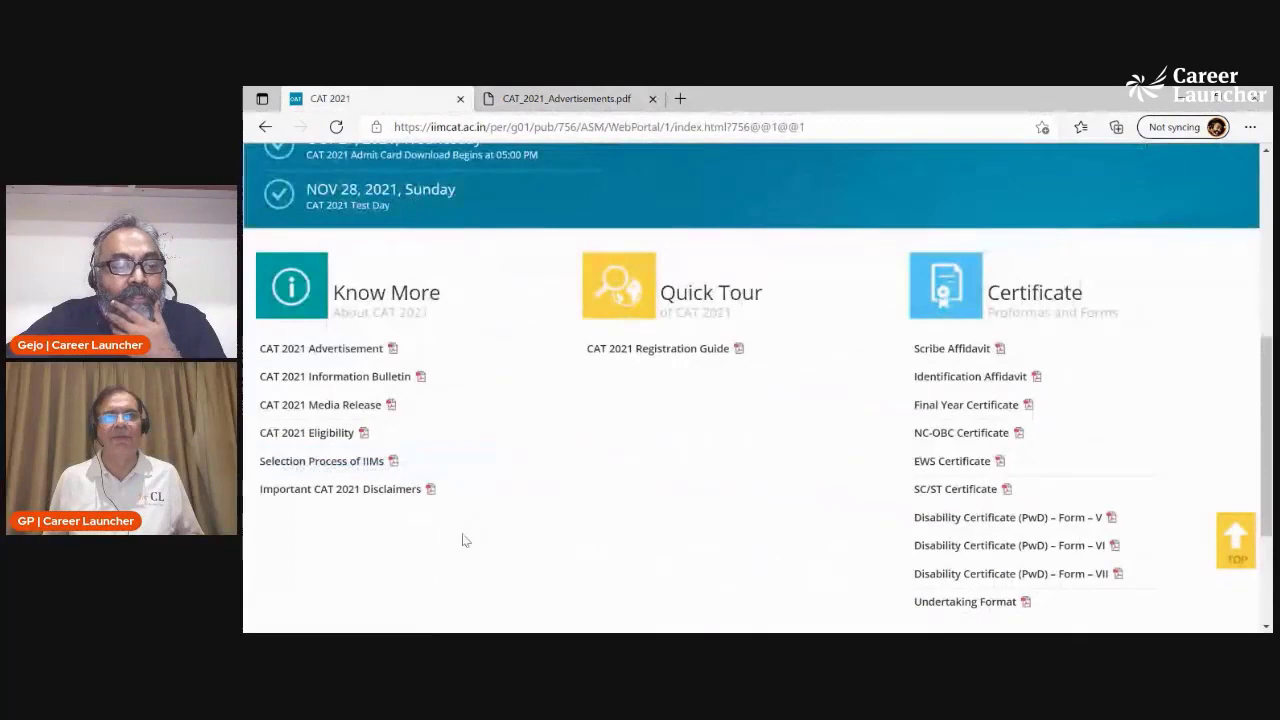
Bring up the CAT 2021 Media Release PDF and select the opening test-structure lines
left_click(320, 404)
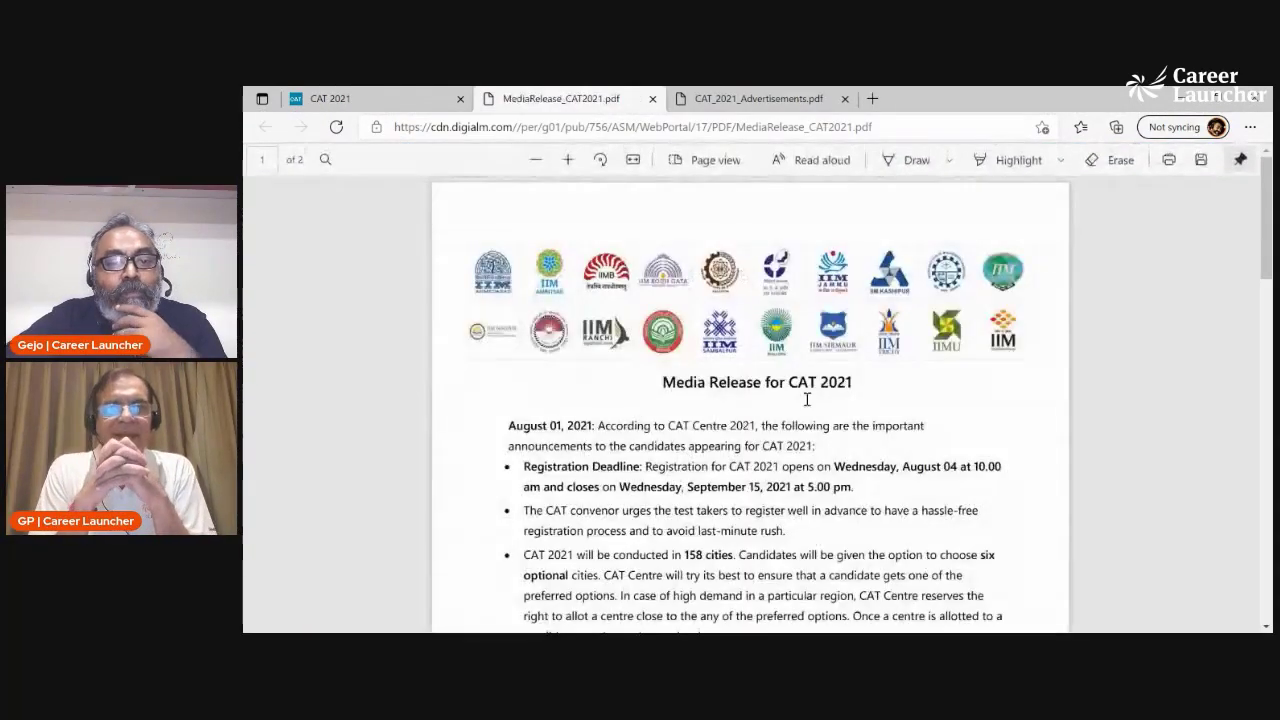
scroll("down", 3)
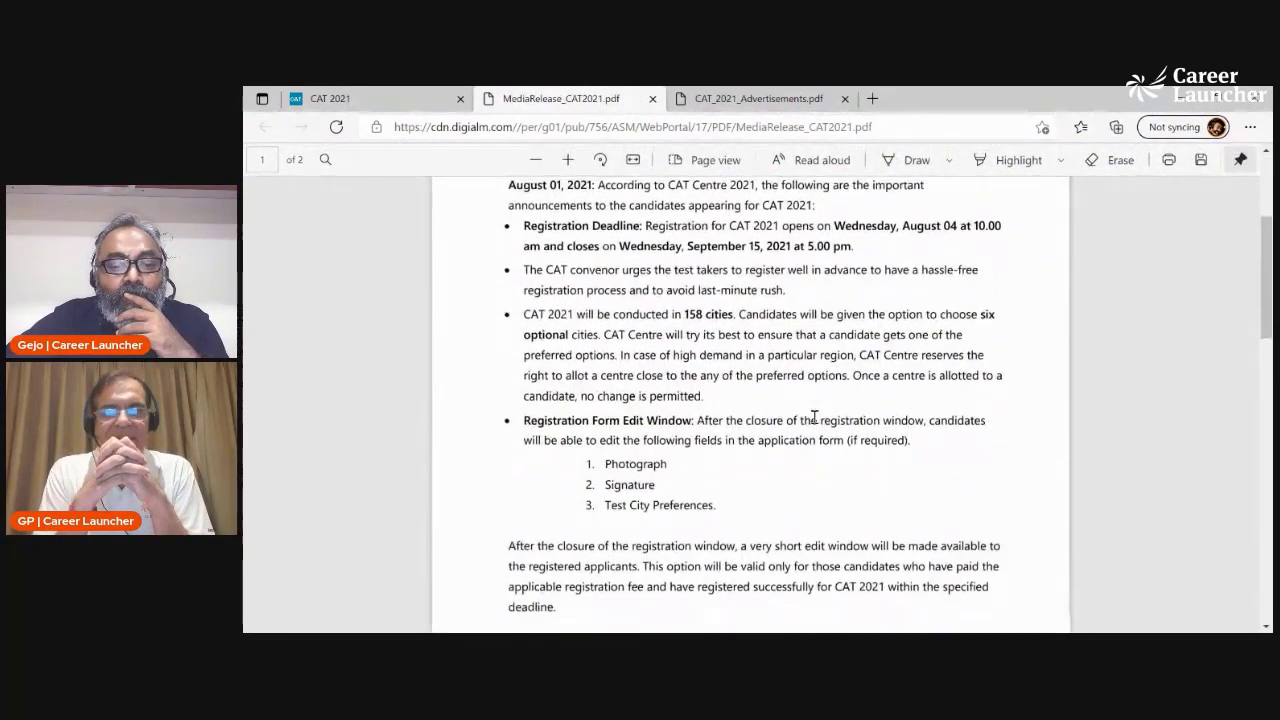
scroll("up", 3)
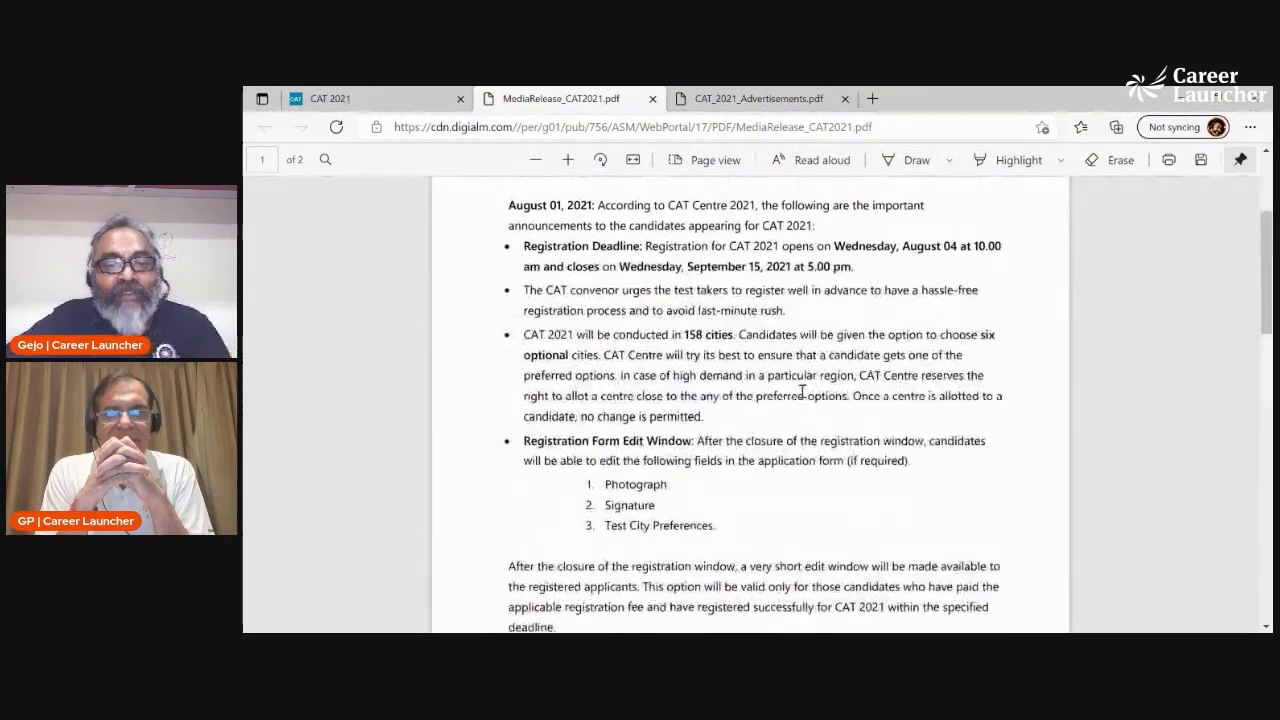
scroll("down", 3)
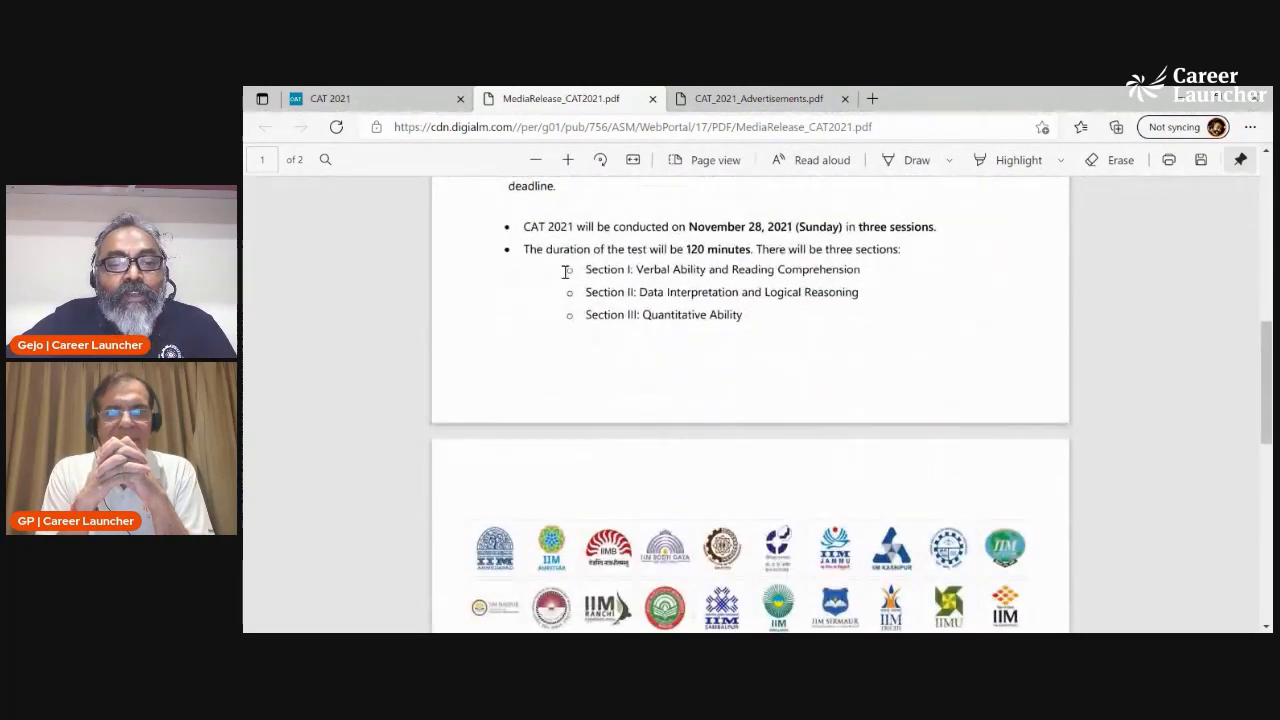
left_click_drag(524, 248, 744, 314)
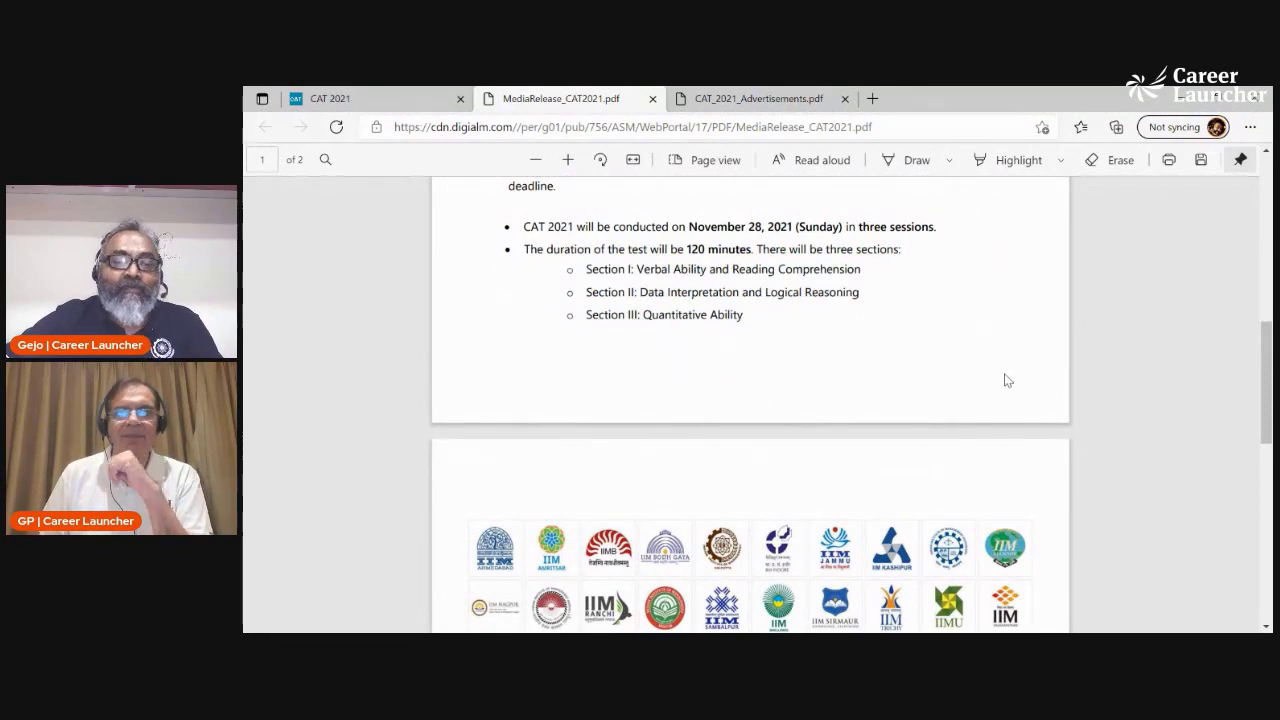
mouse_move(944, 368)
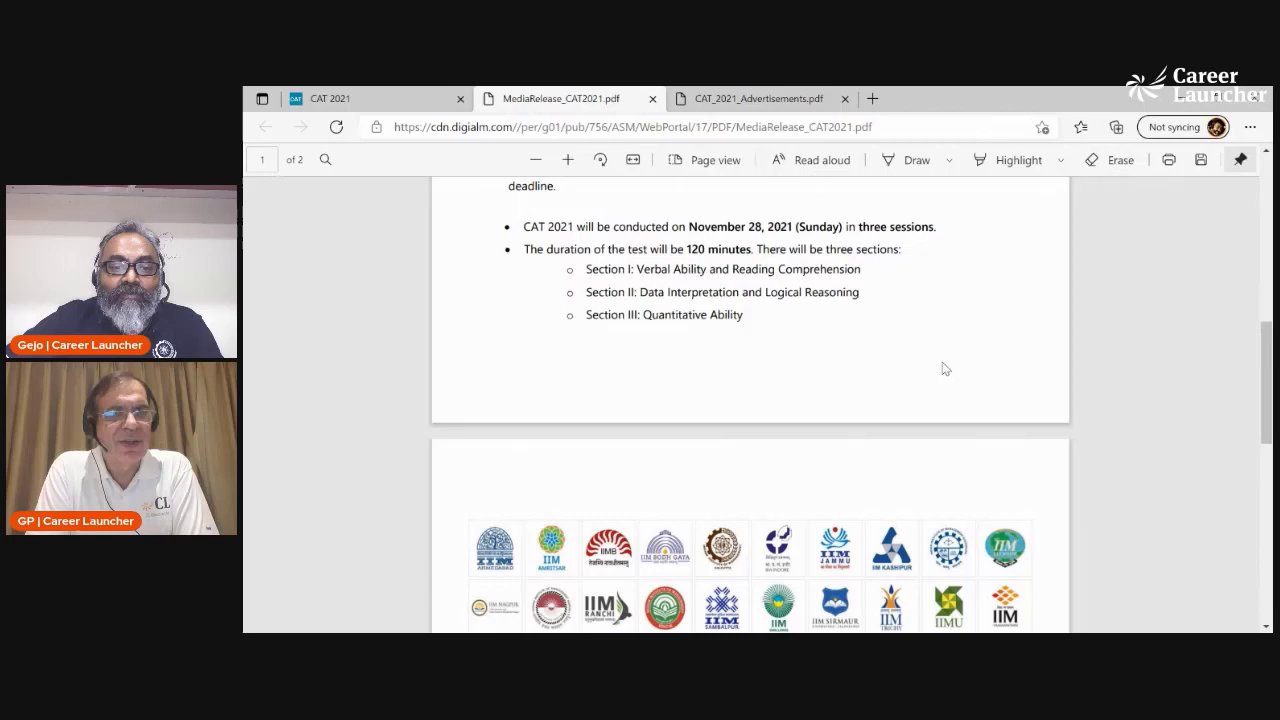
mouse_move(592, 248)
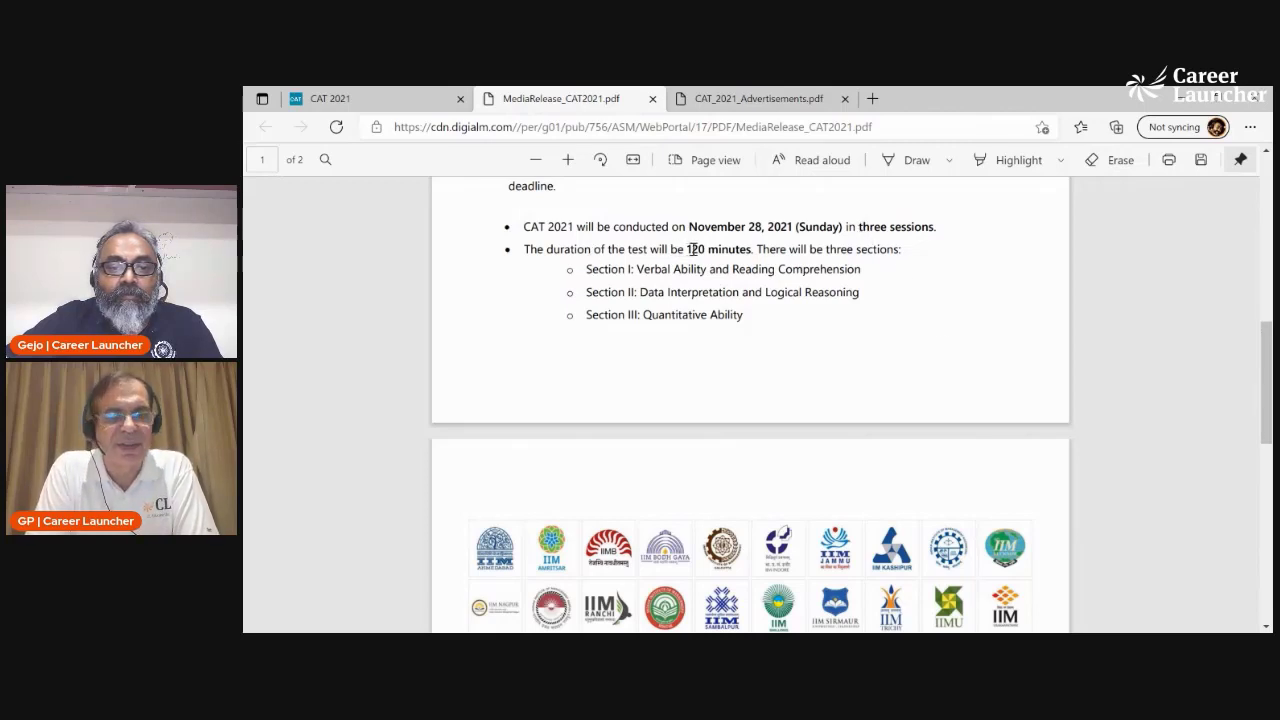
Select '120 minutes' and 'Section' in Section III, then move to the second page on 40-minute timing
double_click(896, 228)
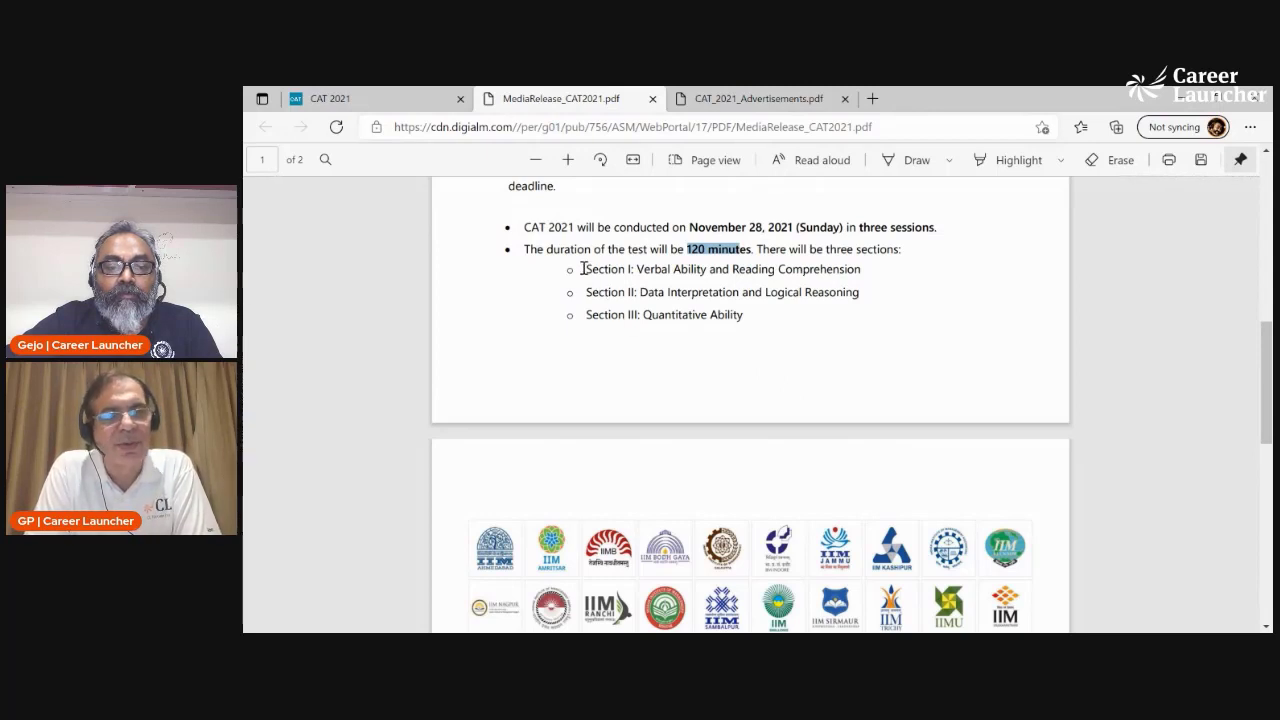
double_click(604, 292)
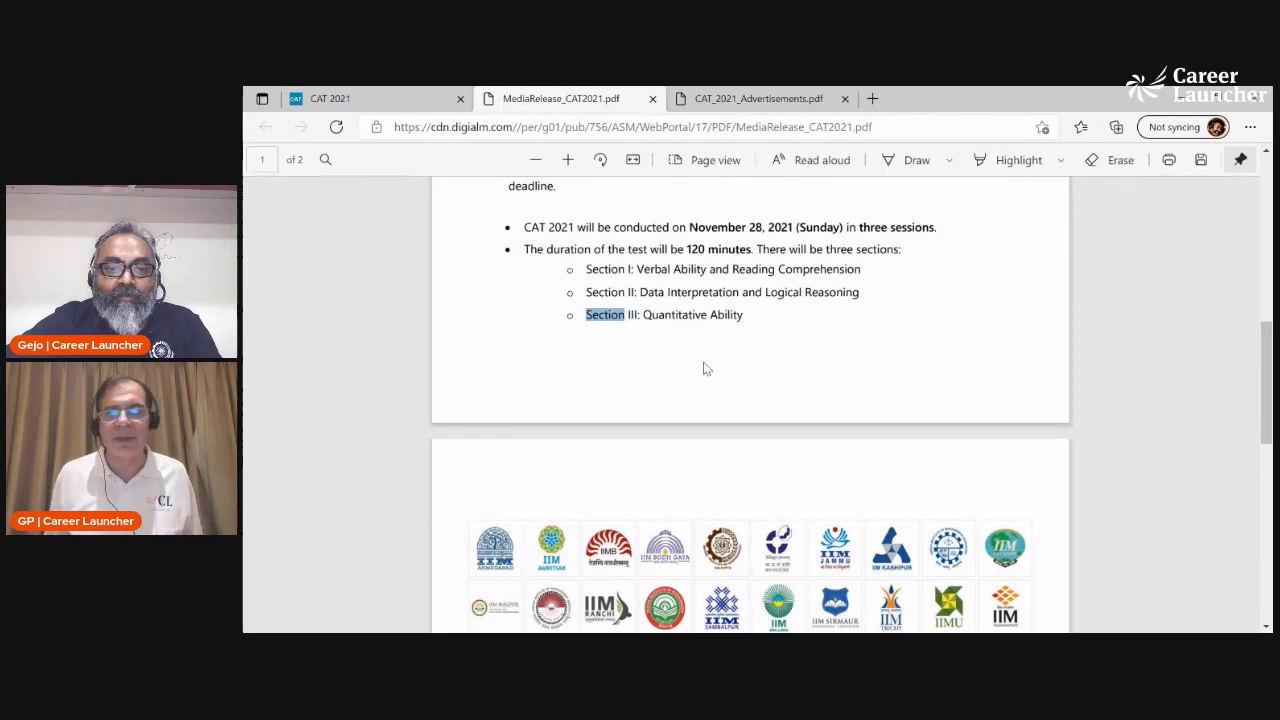
scroll("down", 3)
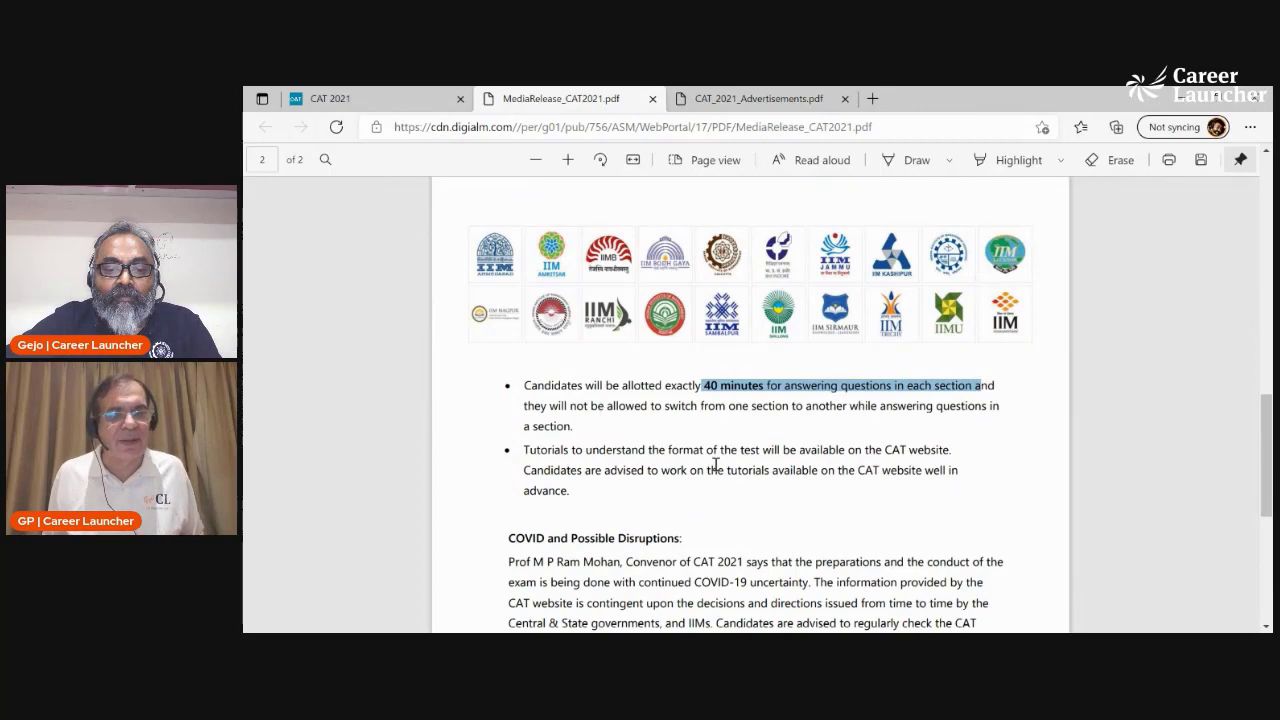
Scroll the media release PDF back up to its first page
scroll("up", 3)
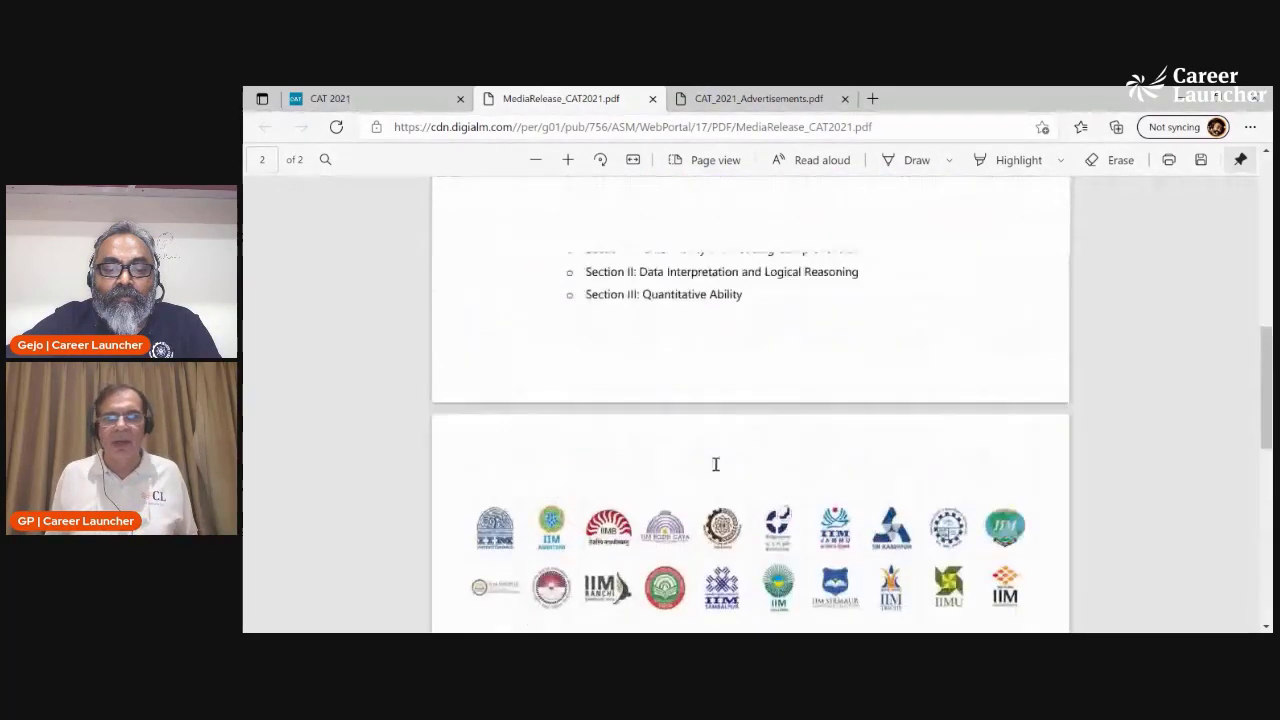
scroll("up", 3)
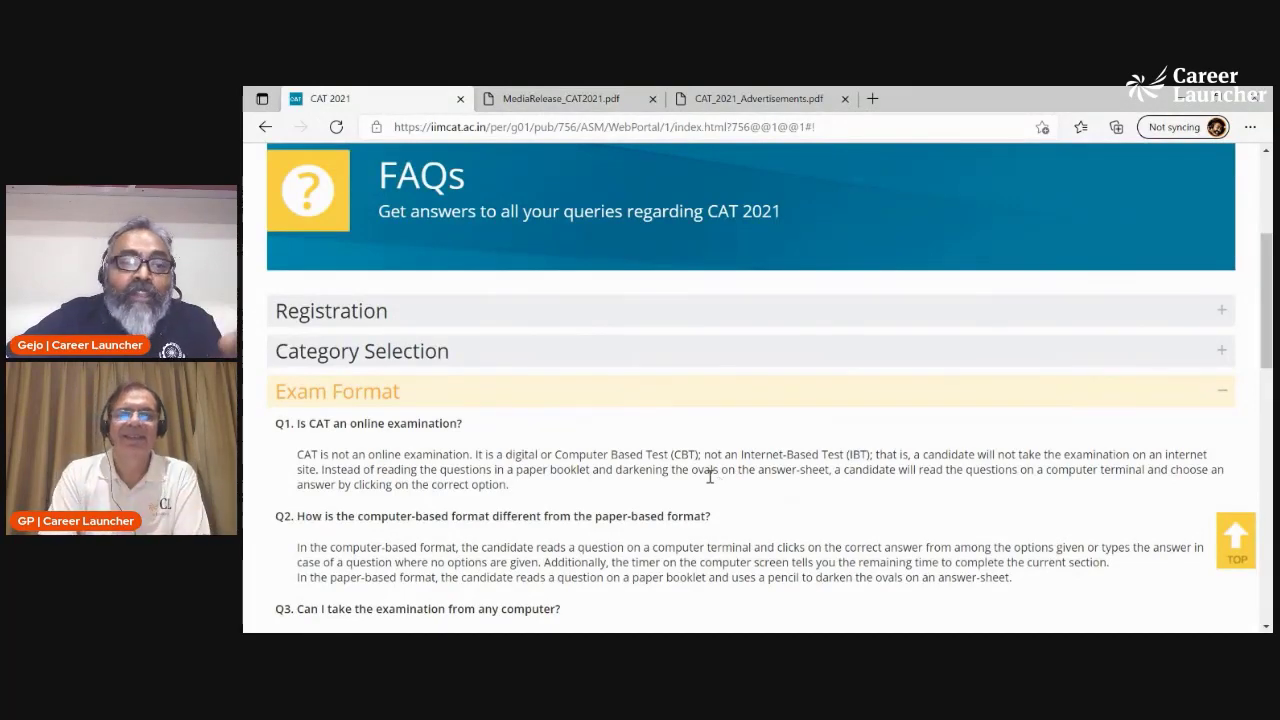
Highlight the Q6 answer phrase that CAT 2021 has three sections
scroll("down", 3)
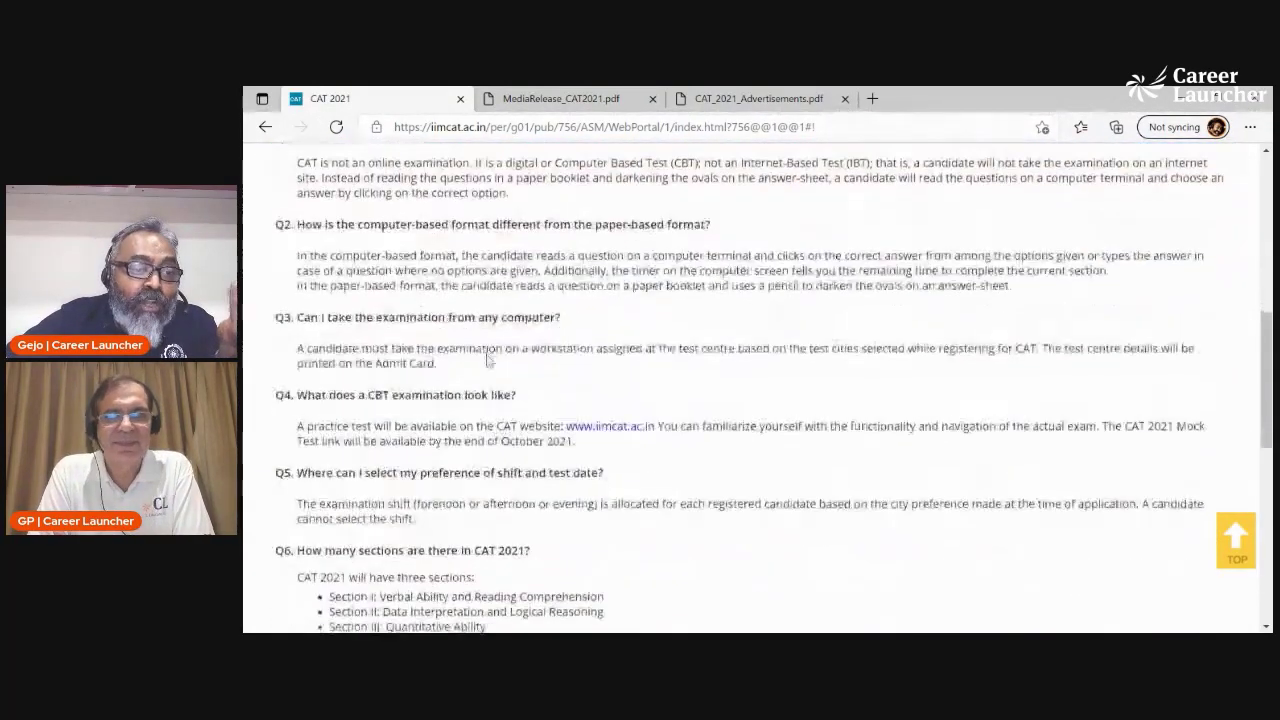
scroll("down", 3)
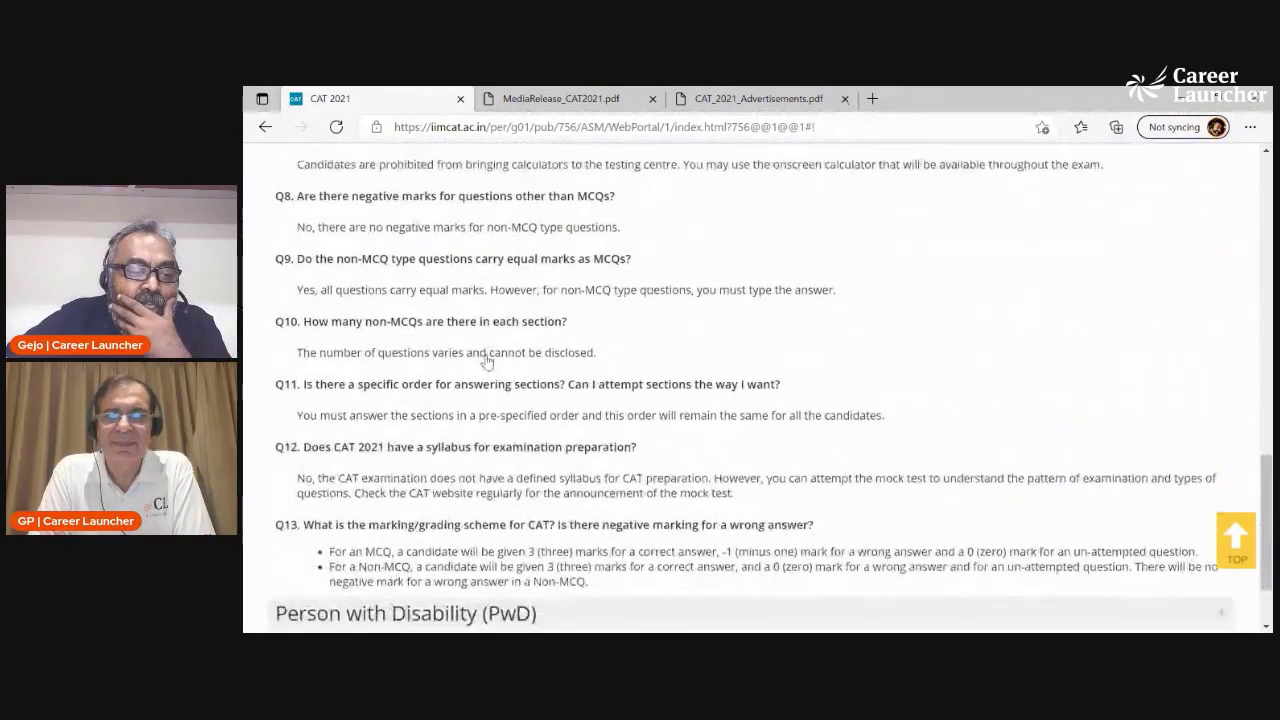
scroll("down", 3)
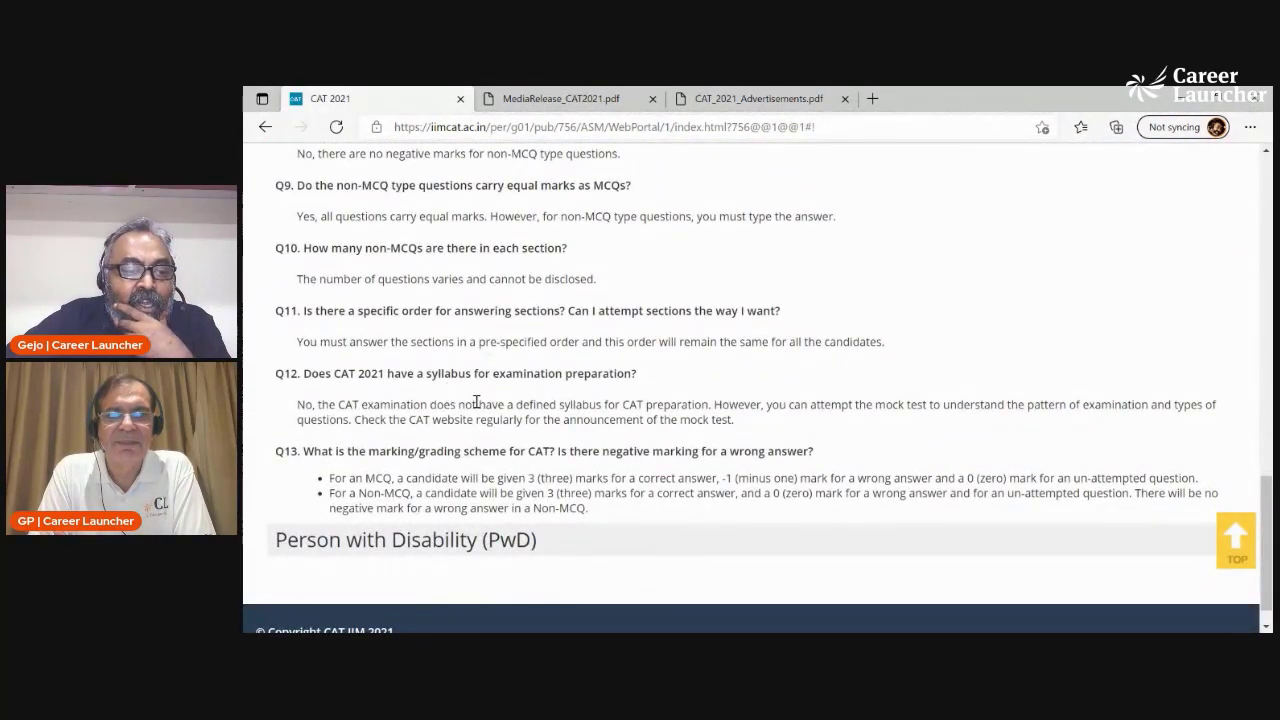
scroll("up", 3)
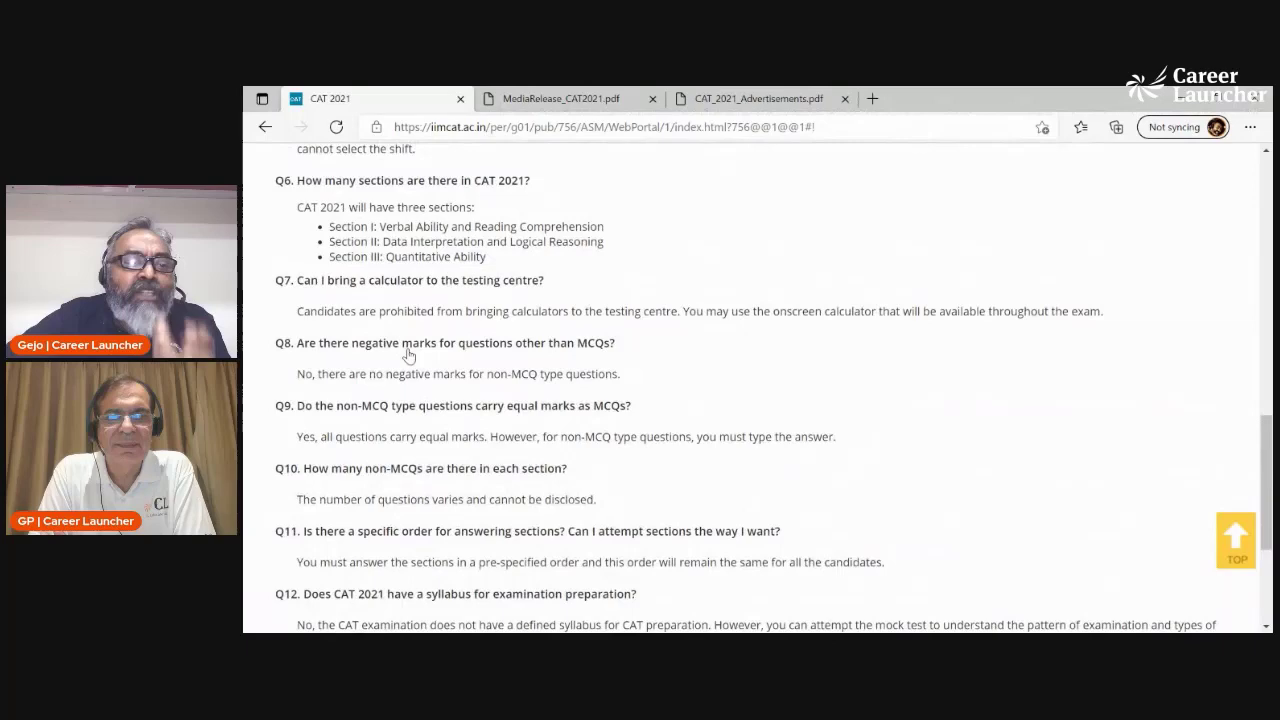
left_click_drag(336, 206, 424, 206)
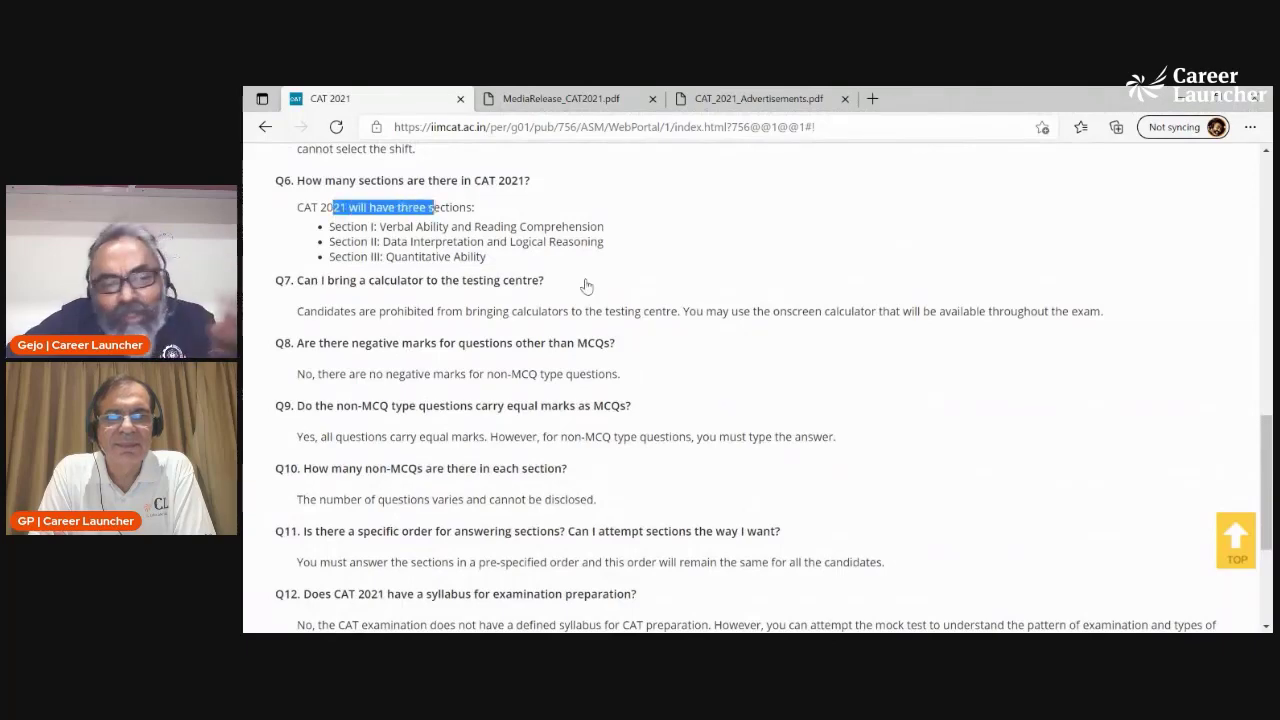
Highlight the Q10 question on the number of non-MCQs per section
scroll("down", 3)
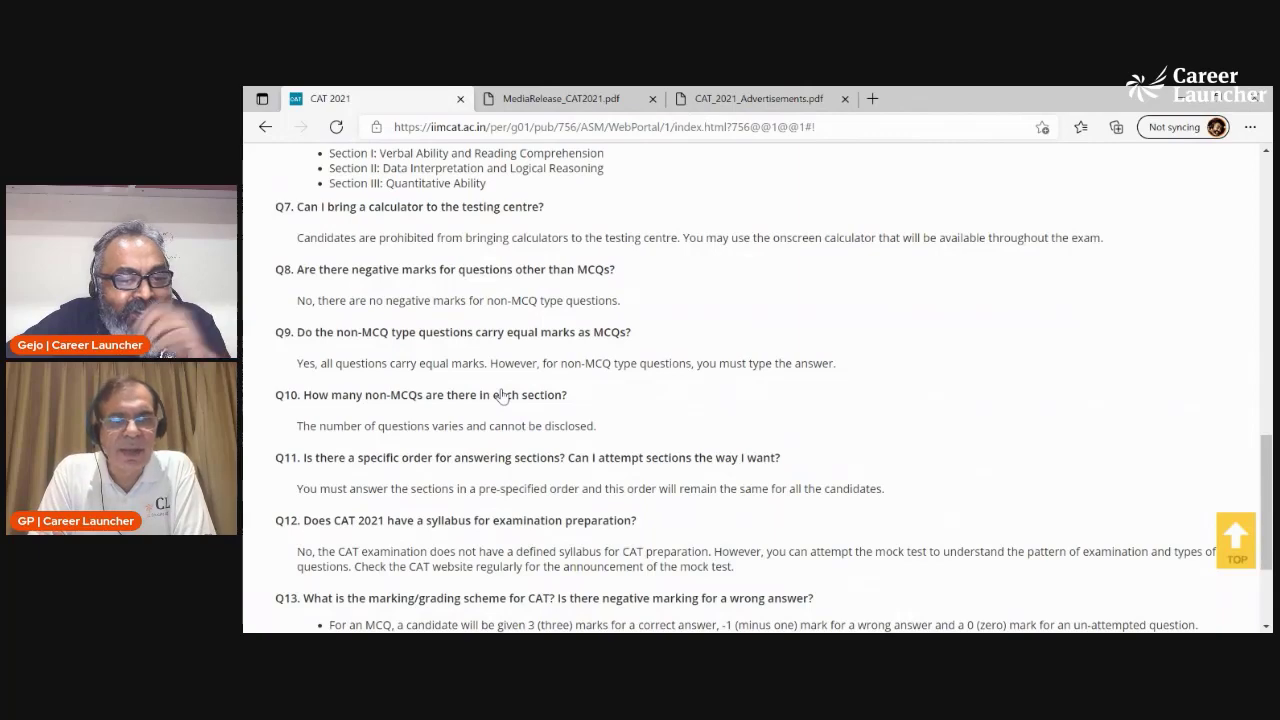
scroll("down", 3)
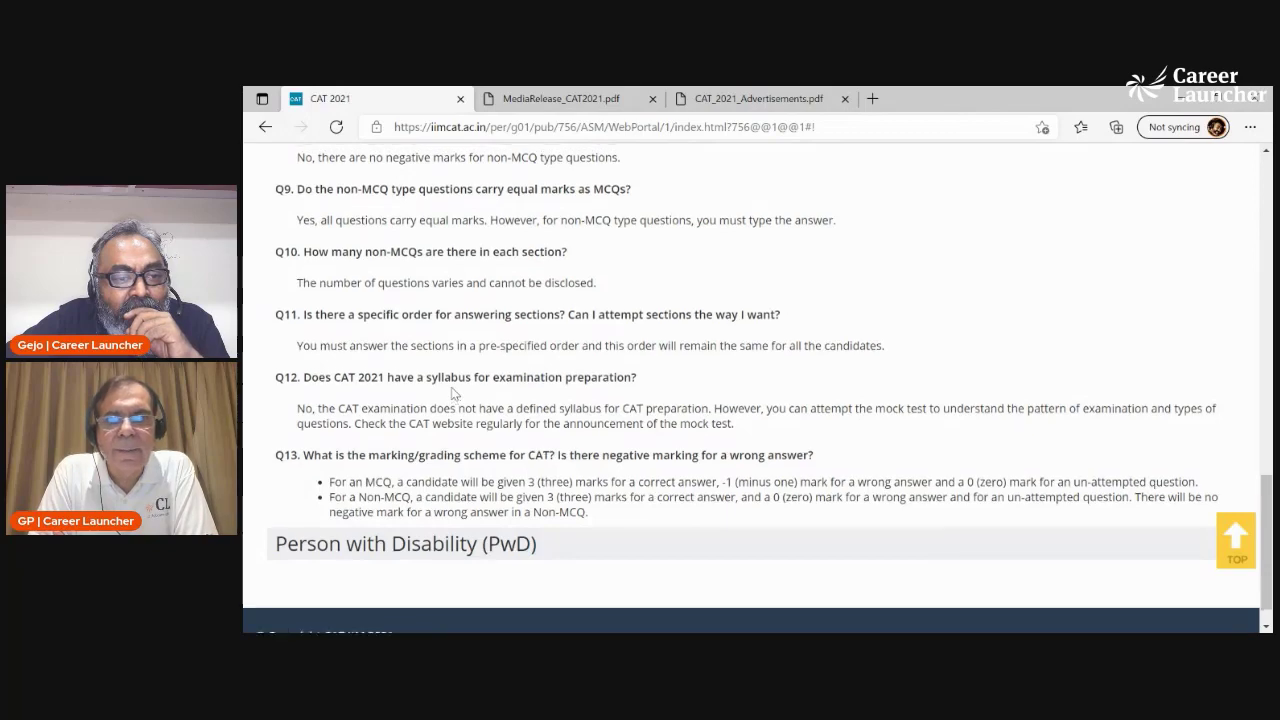
scroll("up", 3)
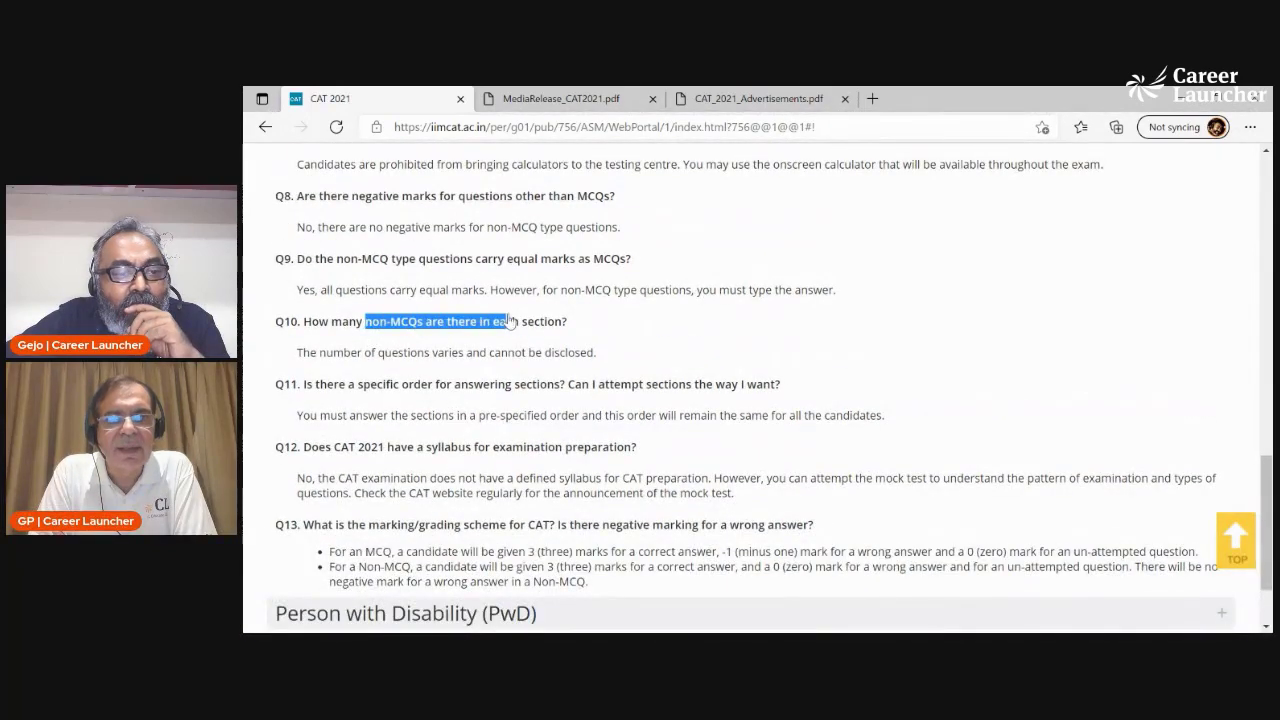
left_click_drag(510, 320, 544, 320)
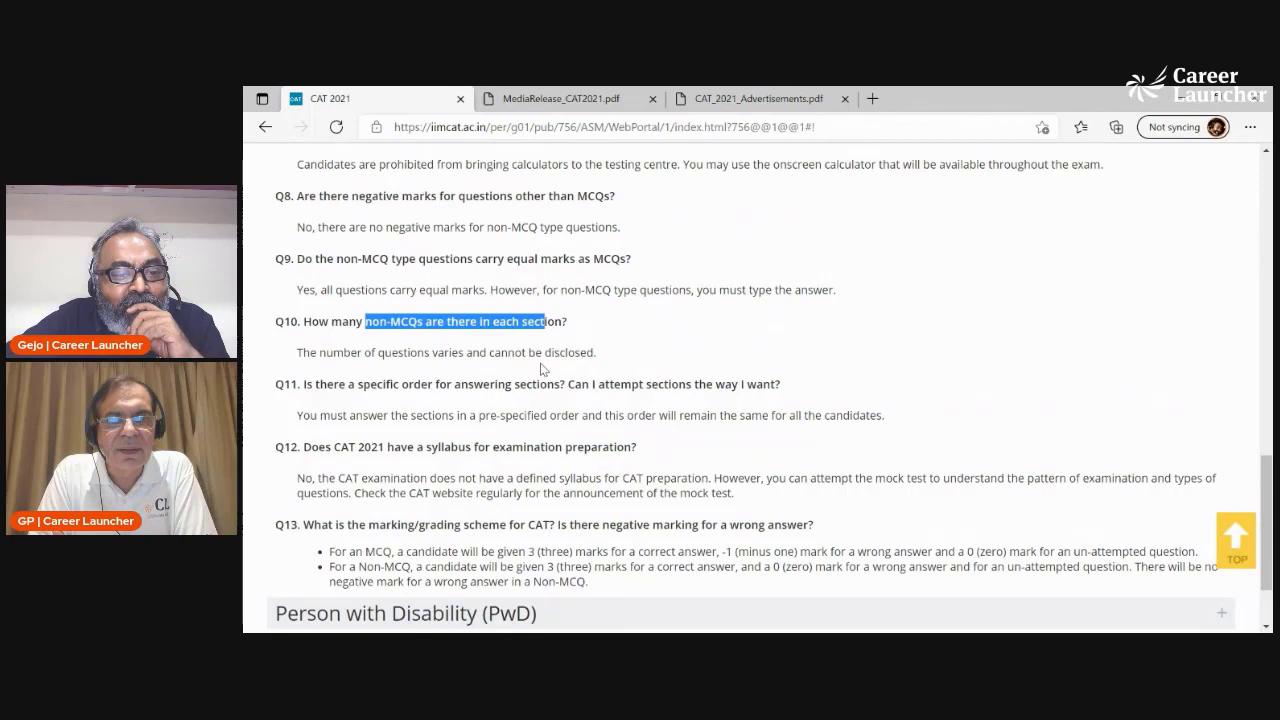
mouse_move(508, 388)
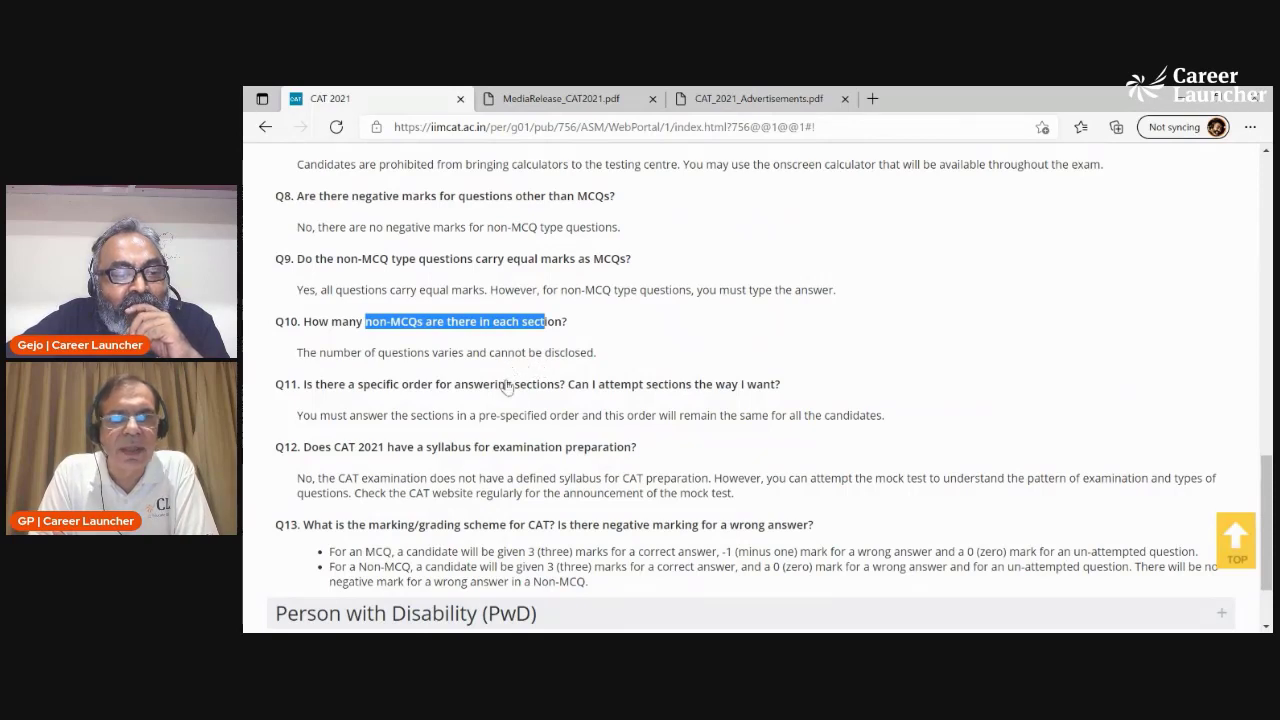
mouse_move(478, 464)
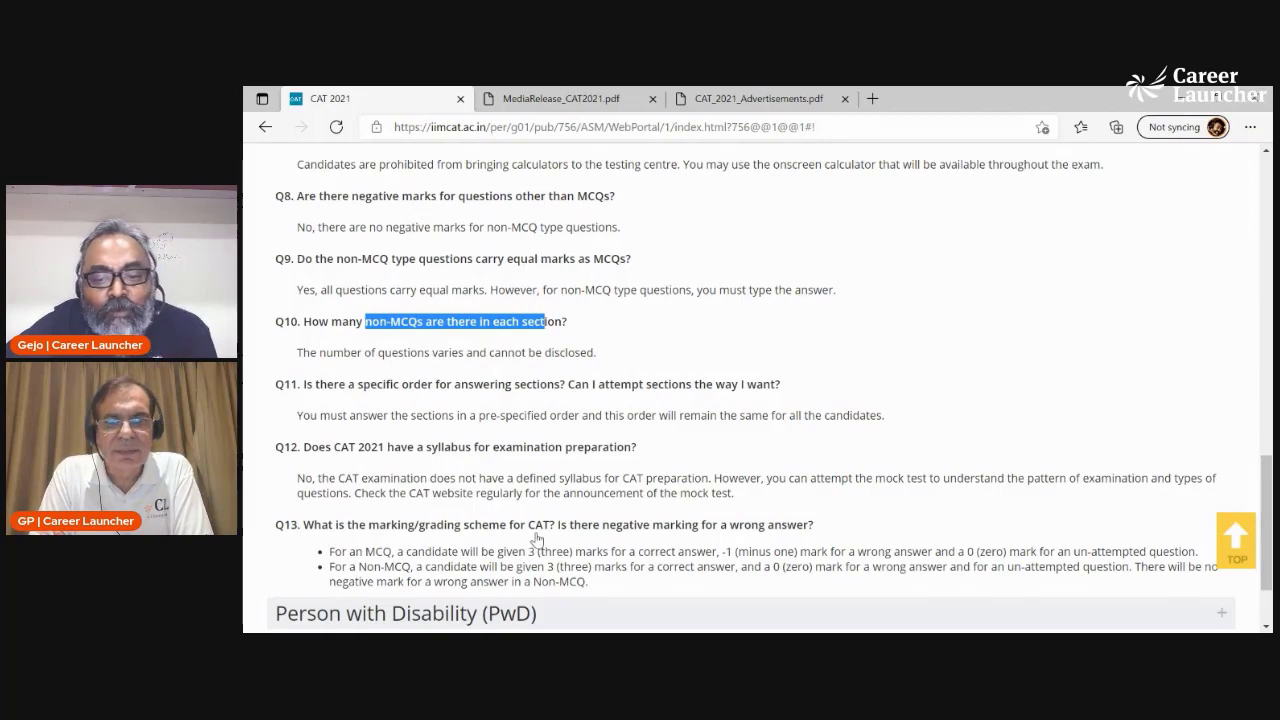
mouse_move(384, 348)
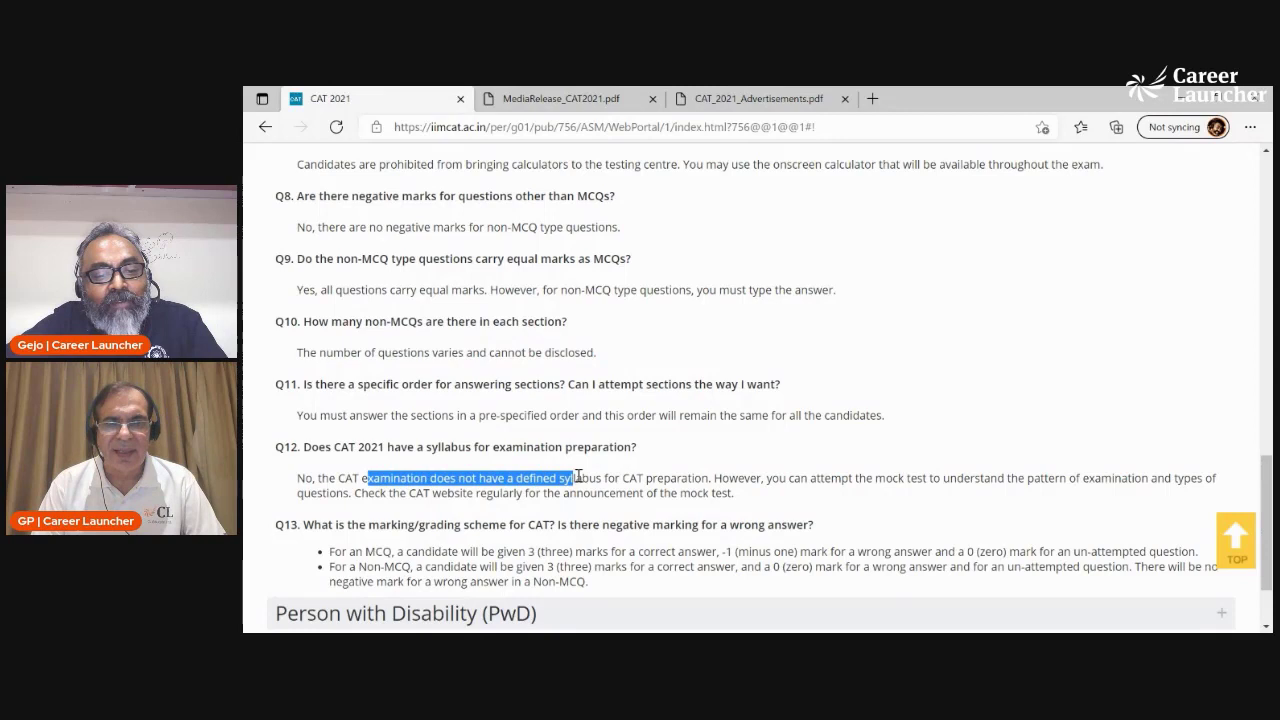
Highlight the Q12 advice to attempt the mock test, ending with 'mock test' selected
left_click(768, 478)
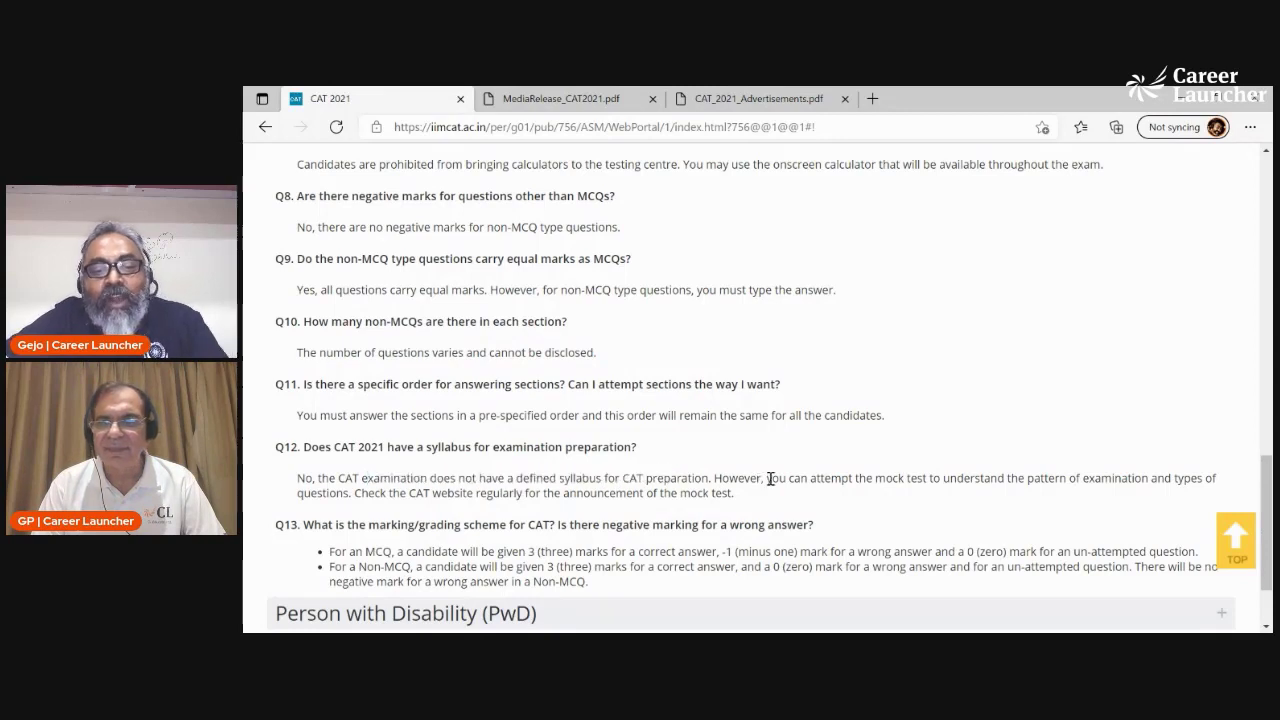
left_click_drag(762, 478, 1144, 478)
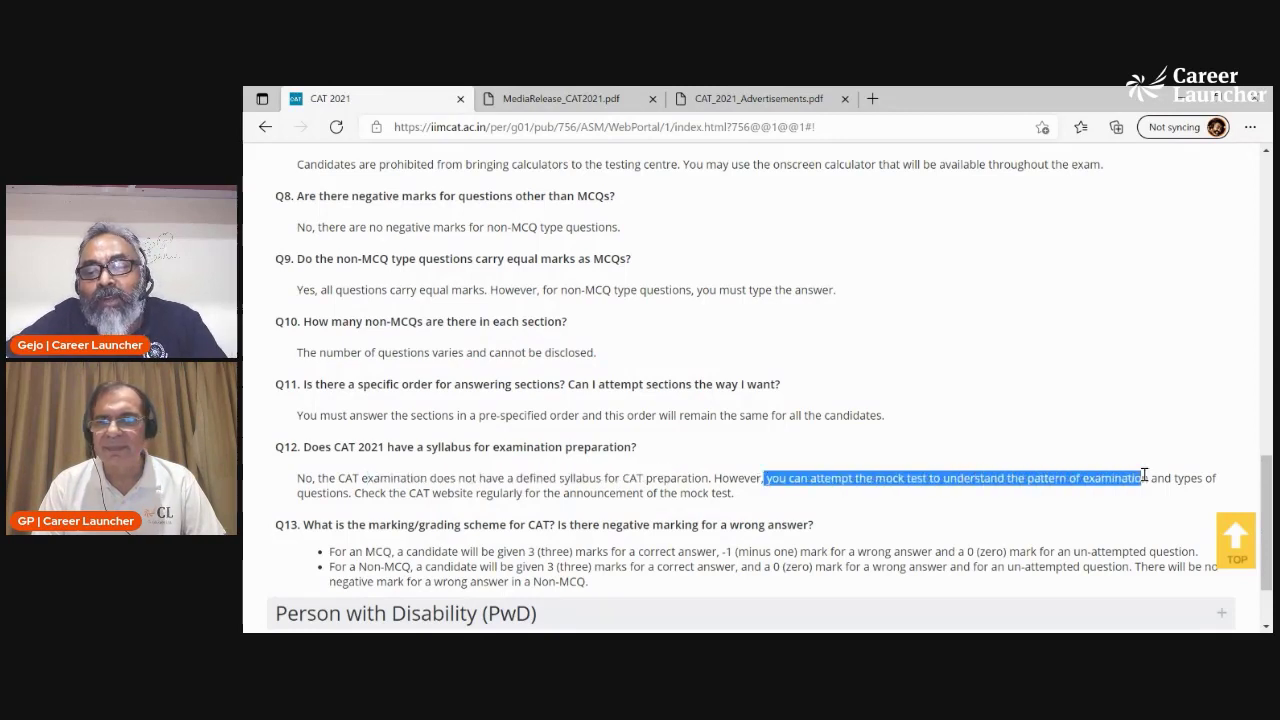
left_click_drag(1144, 476, 376, 492)
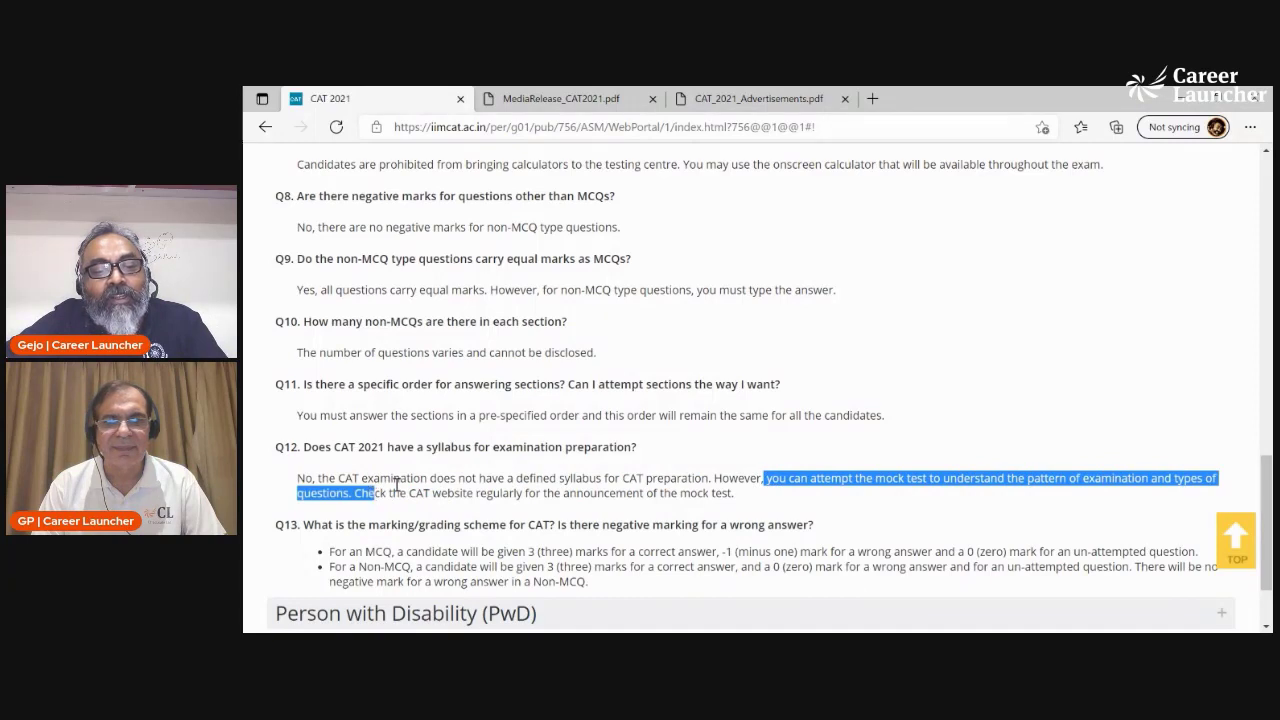
left_click(888, 480)
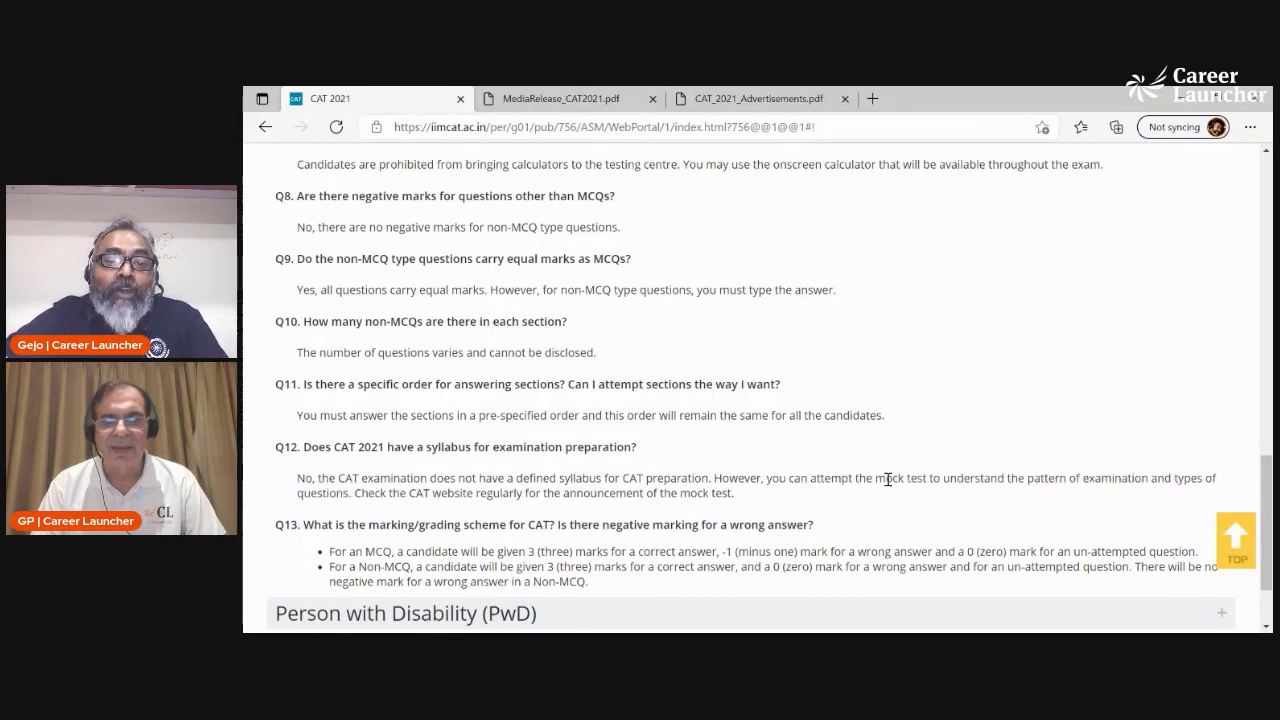
double_click(904, 478)
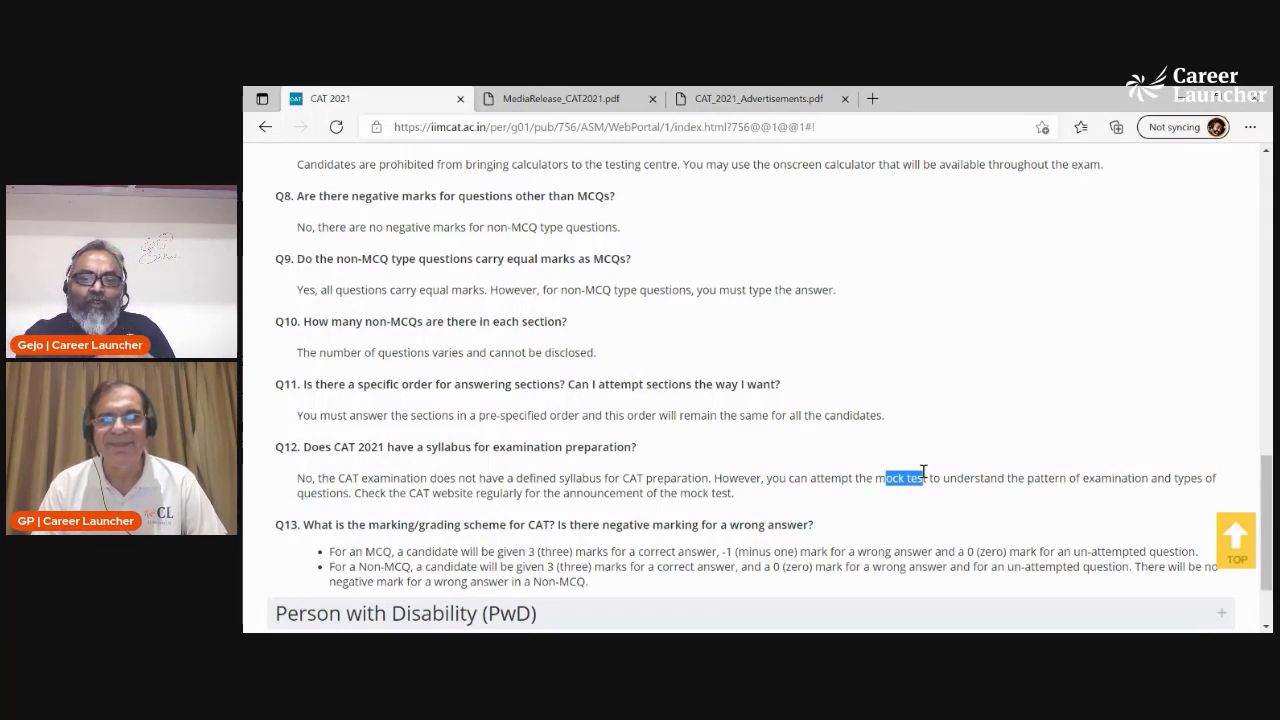
mouse_move(892, 410)
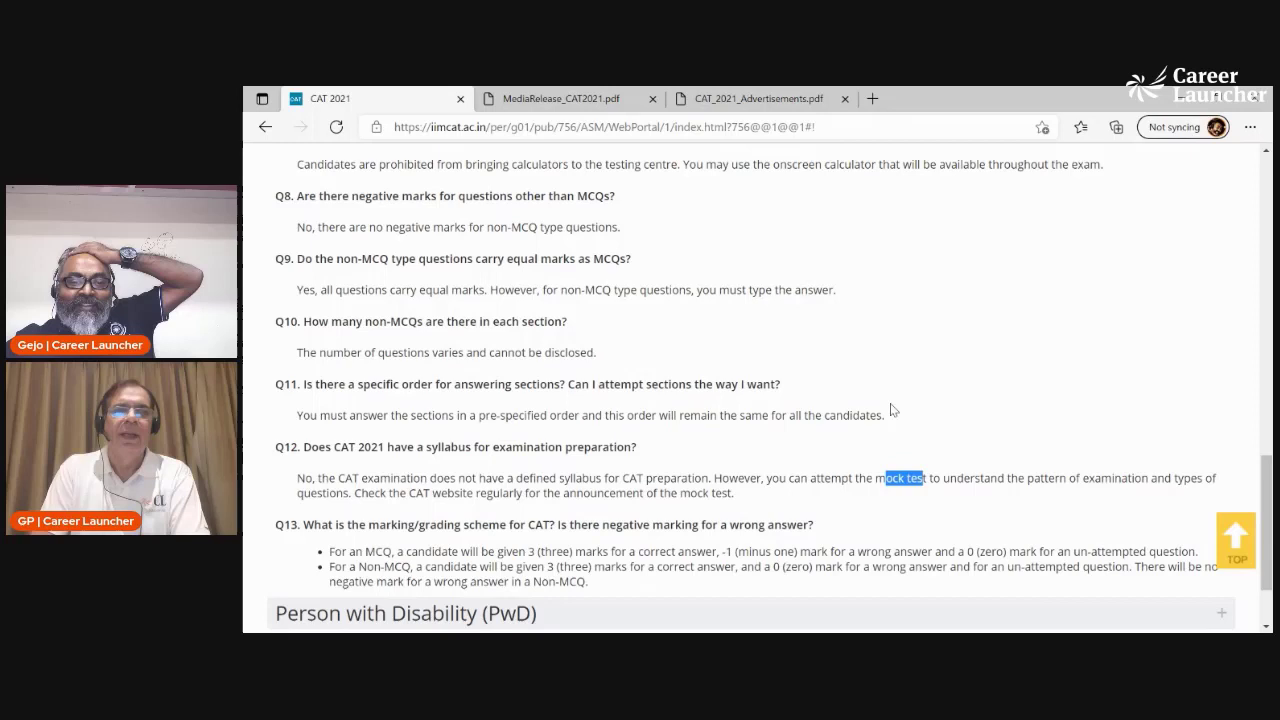
mouse_move(868, 432)
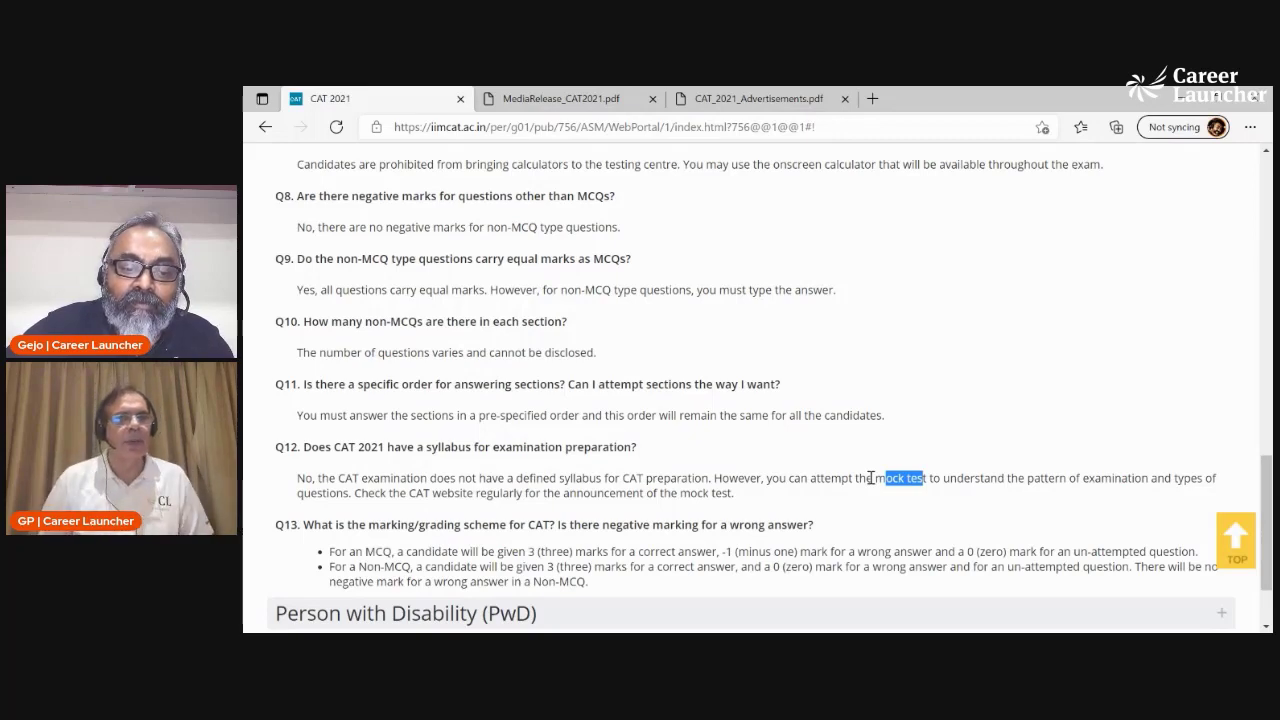
scroll("down", 3)
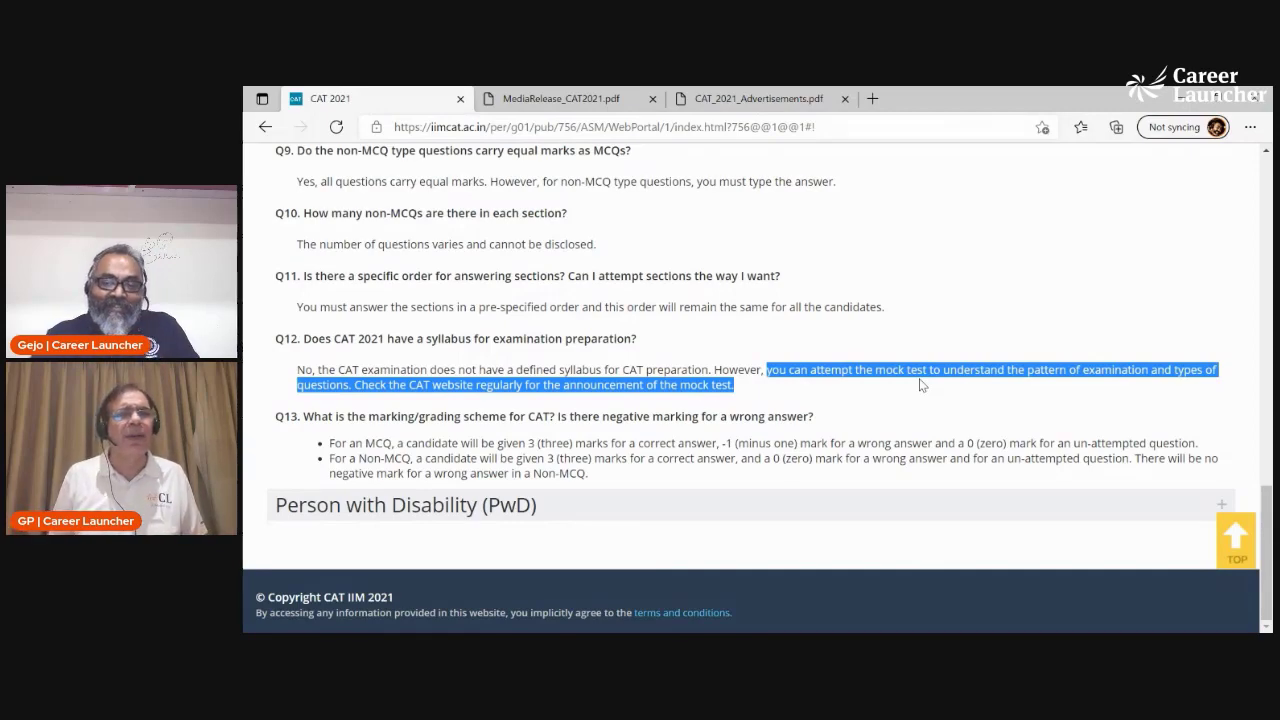
Scroll up past Exam Format to the FAQs header and Registration questions list
scroll("up", 3)
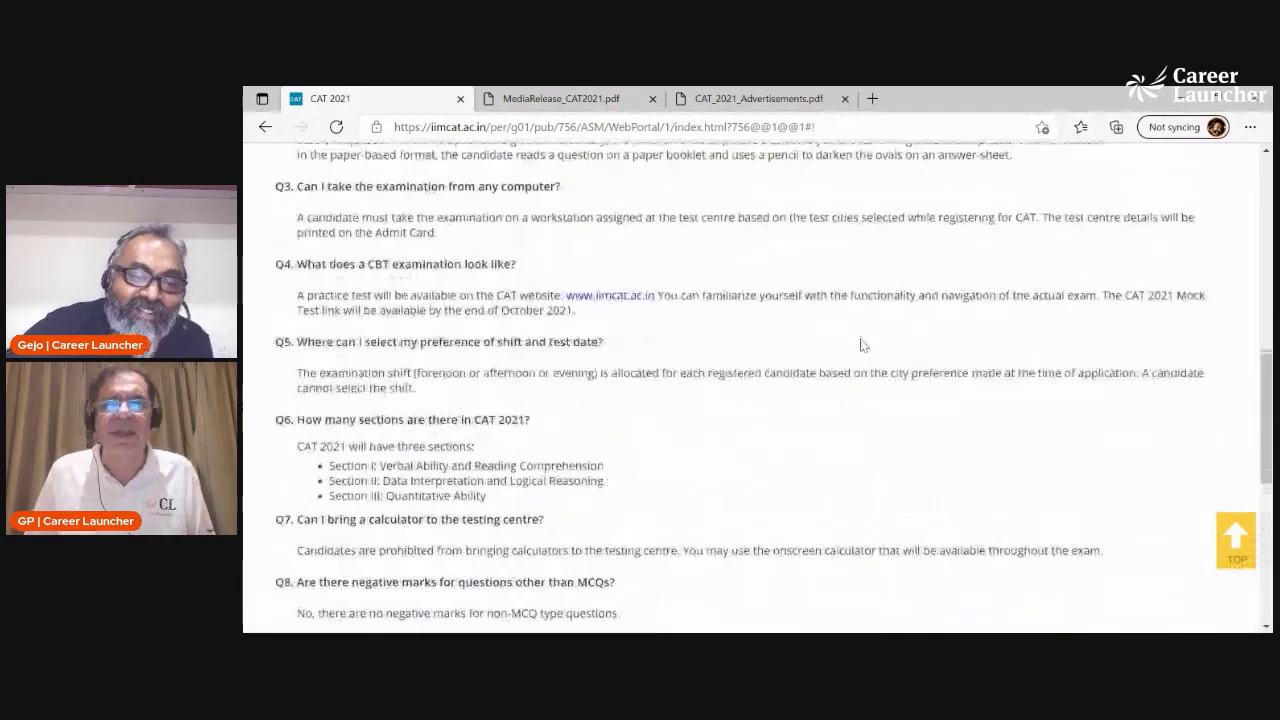
scroll("up", 3)
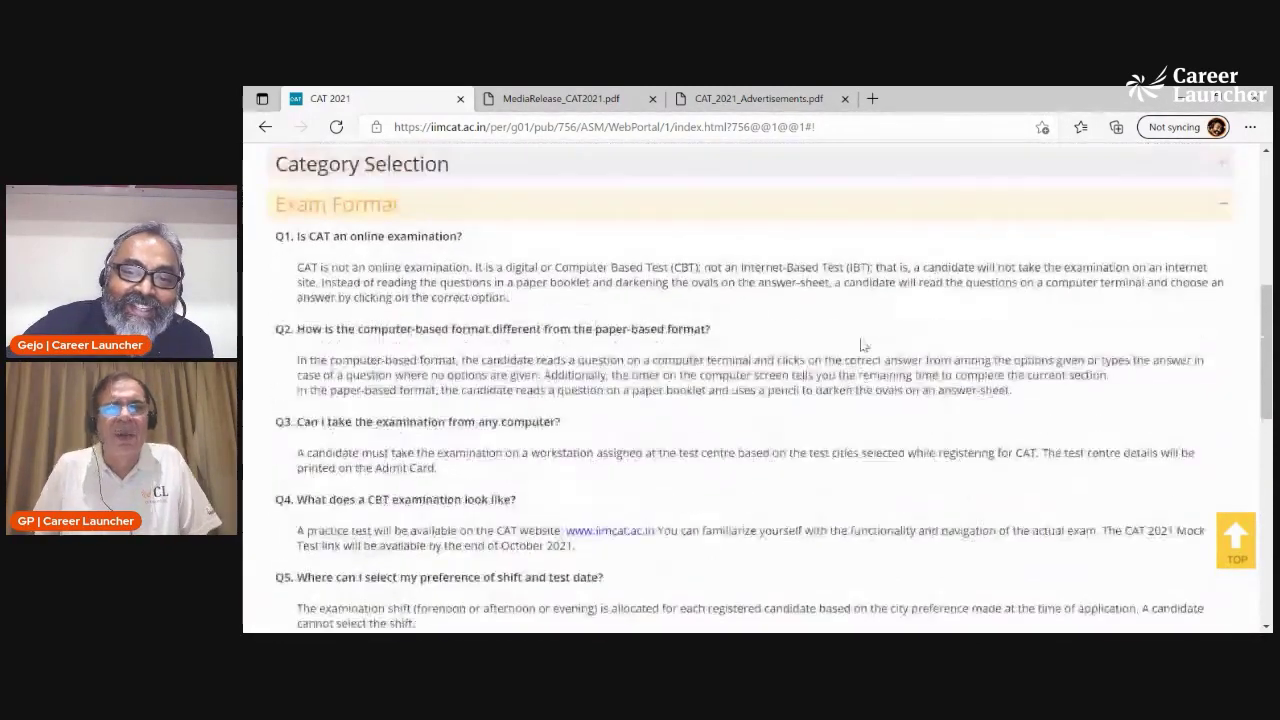
scroll("up", 3)
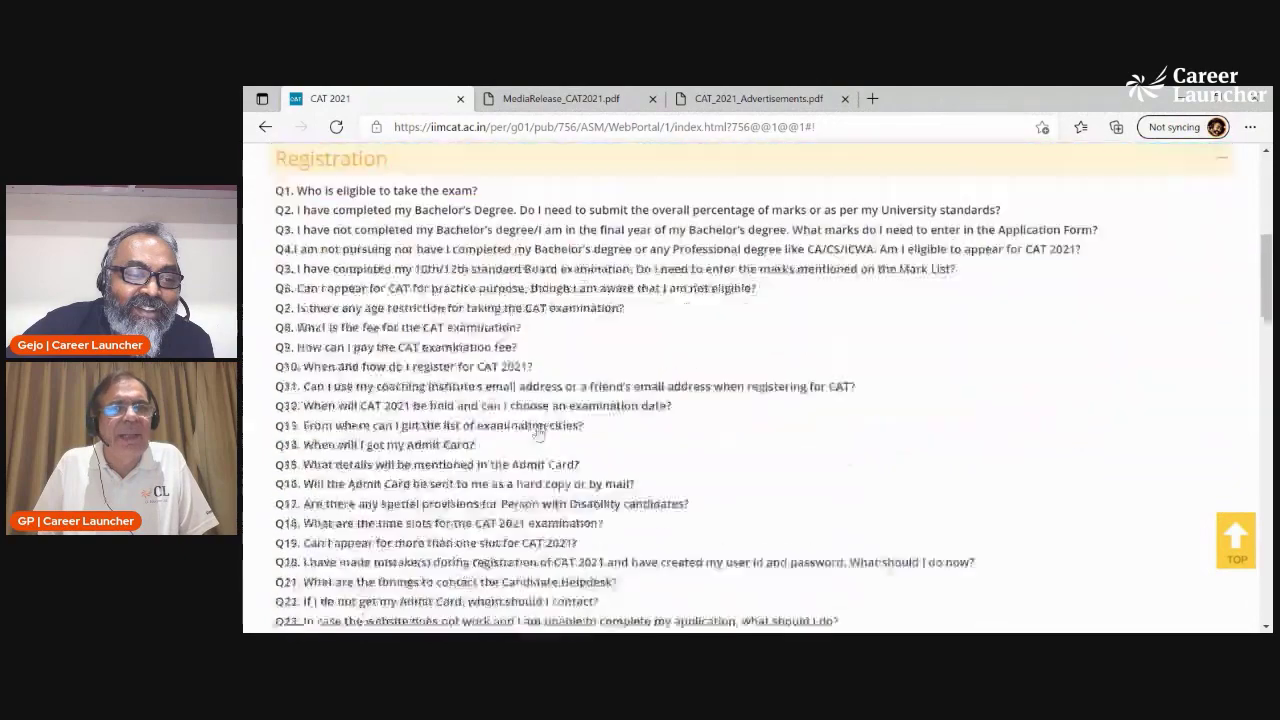
scroll("up", 3)
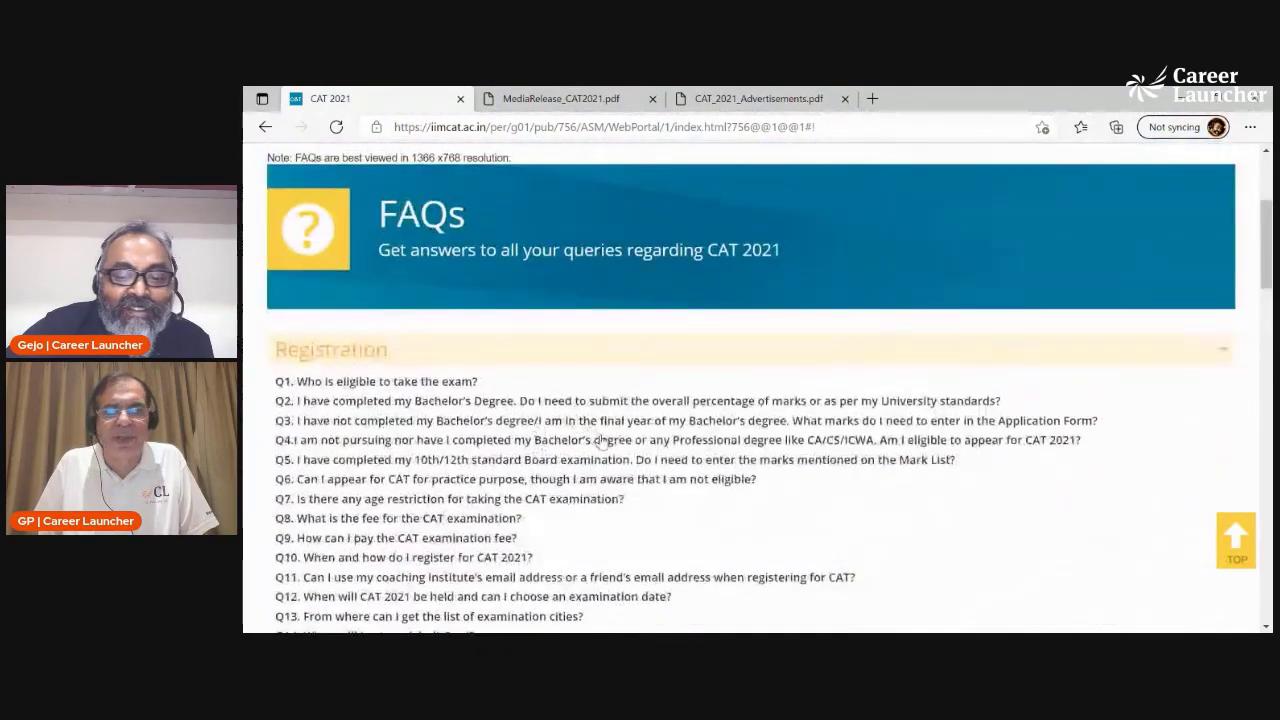